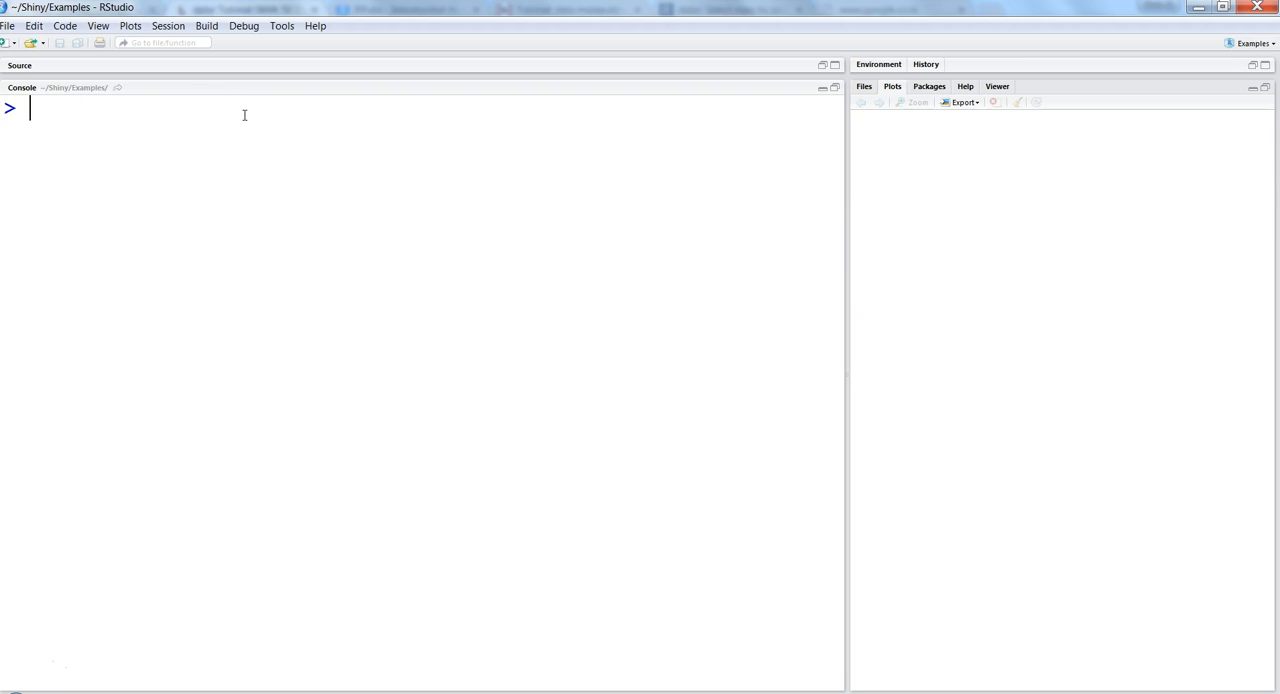
# - Load dplyr with library(dplyr) and run arrange(mtcars, cyl, am) in the console
pyautogui.write('library(')
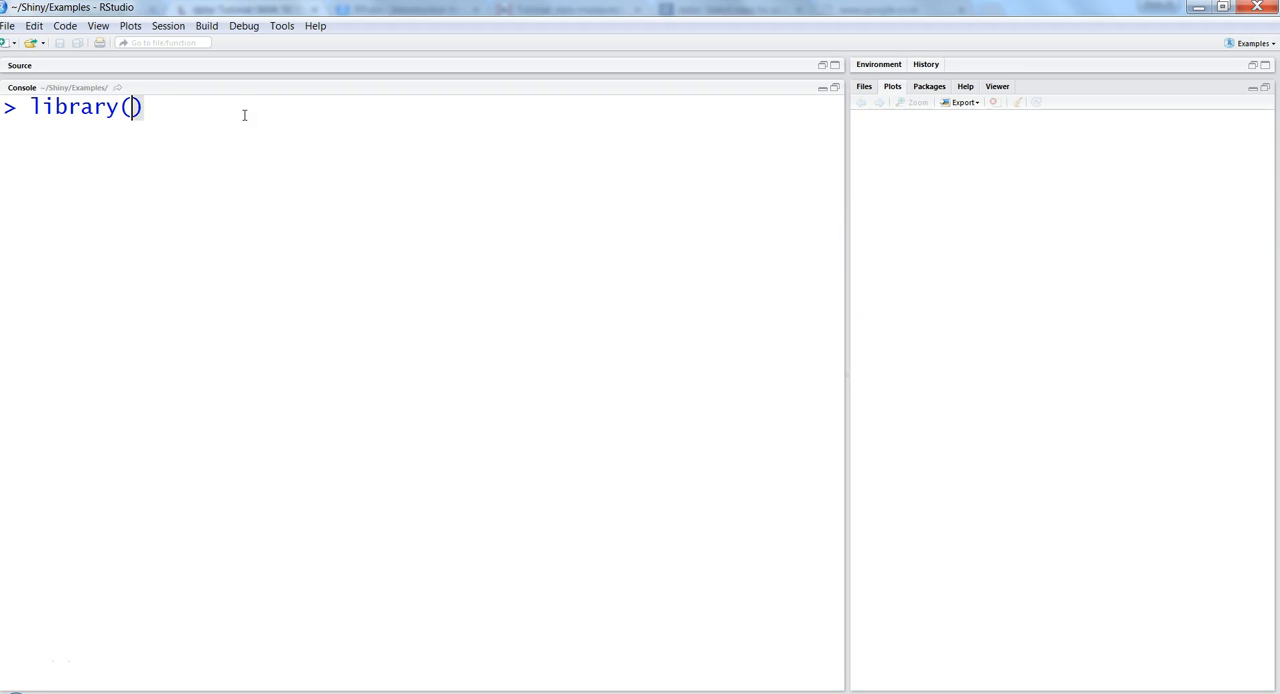
pyautogui.write('dplyr')
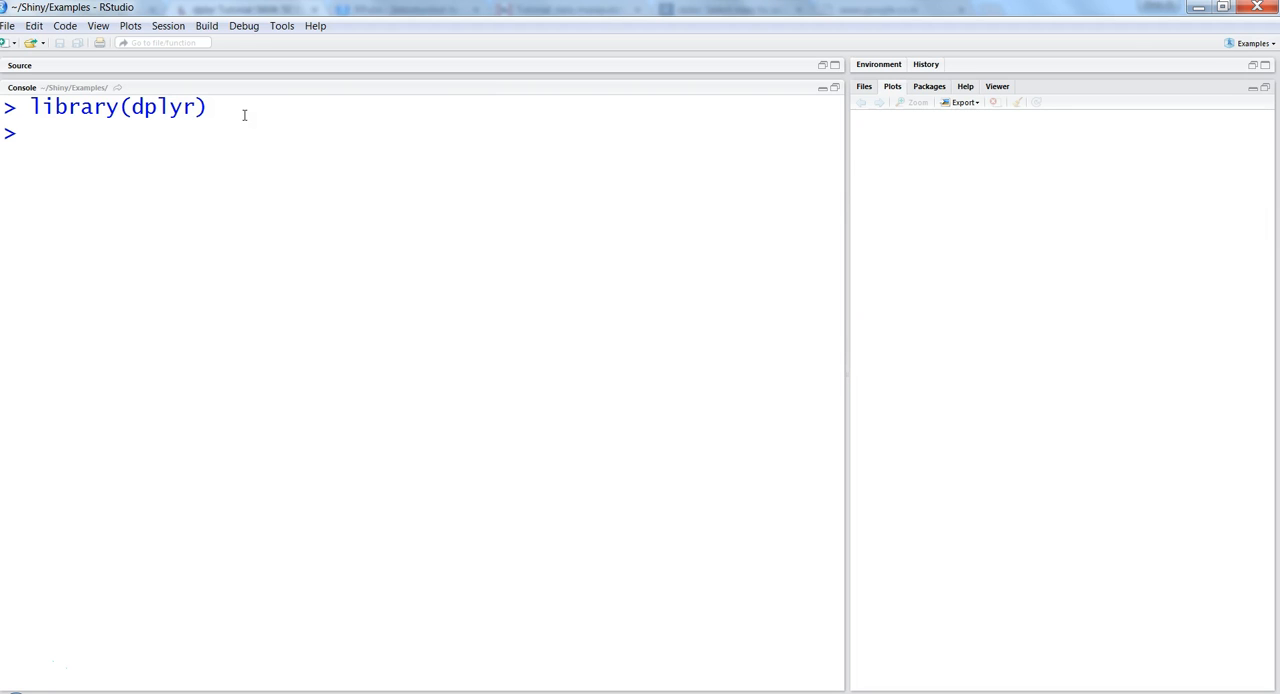
pyautogui.write('a')
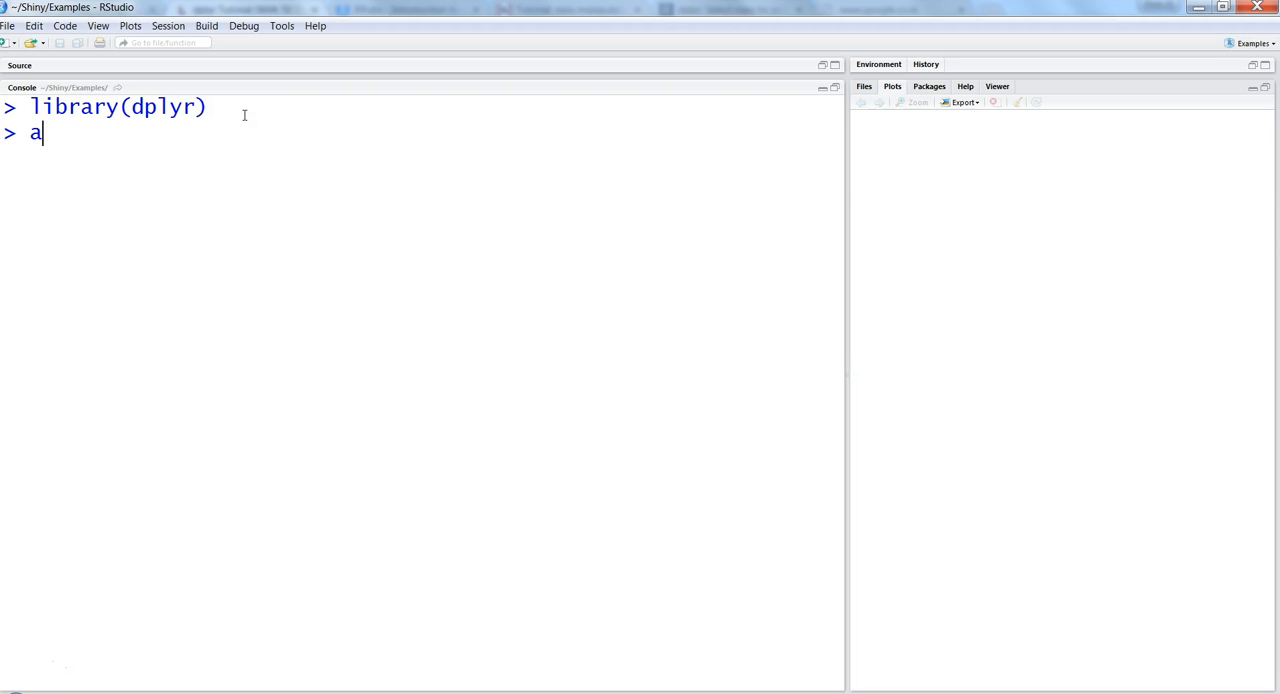
pyautogui.write('rrange(mtcars,')
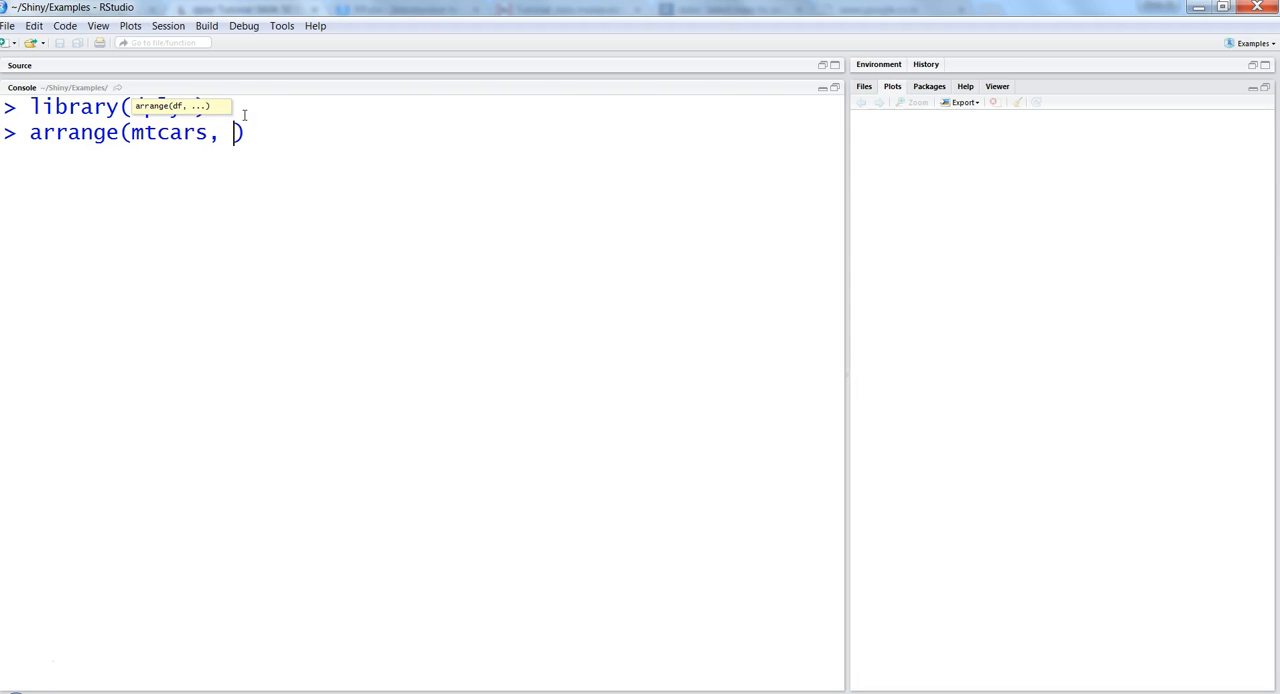
pyautogui.write('cyl, am')
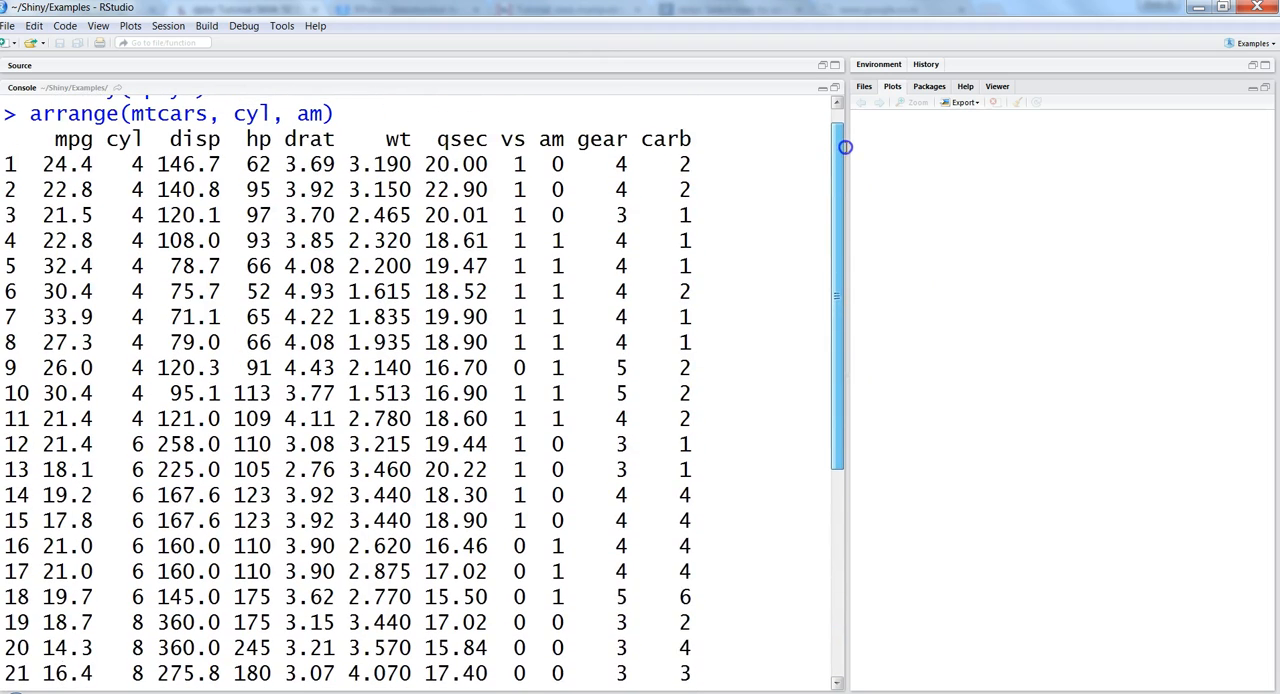
pyautogui.scroll(-3)
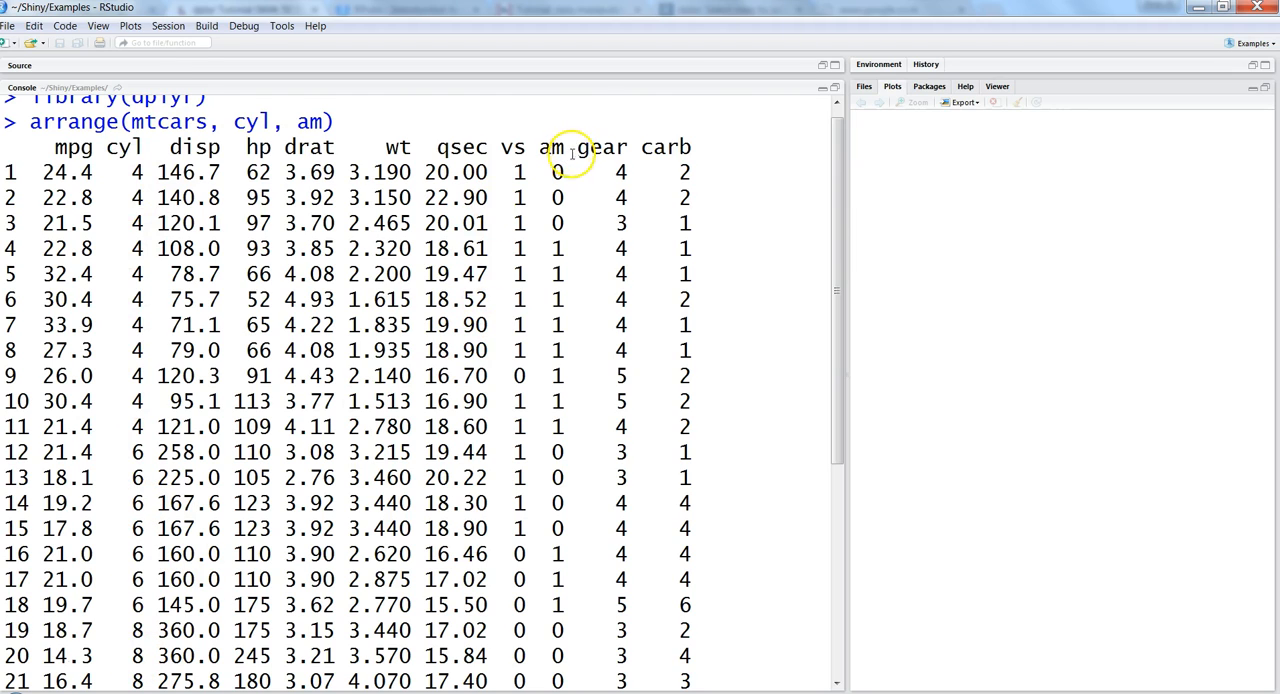
pyautogui.doubleClick(549, 147)
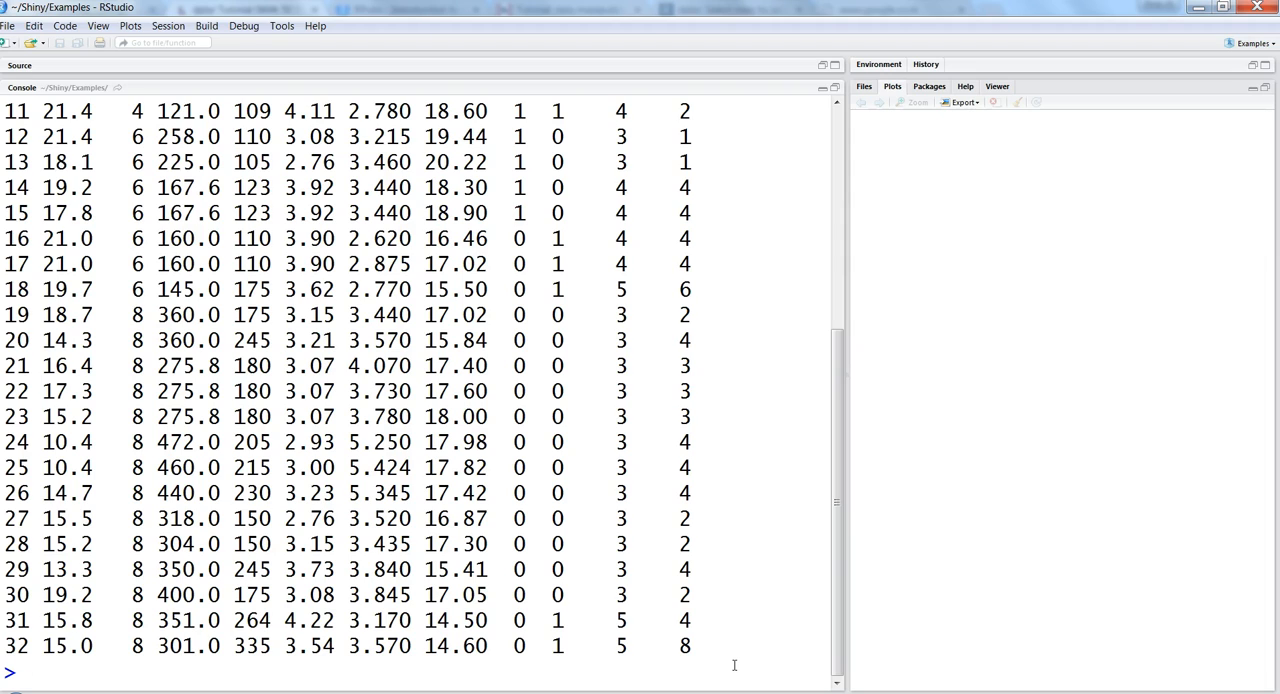
# - Run mtcars %>% arrange(cyl, am) and scroll down through the sorted output
pyautogui.write('mtcars')
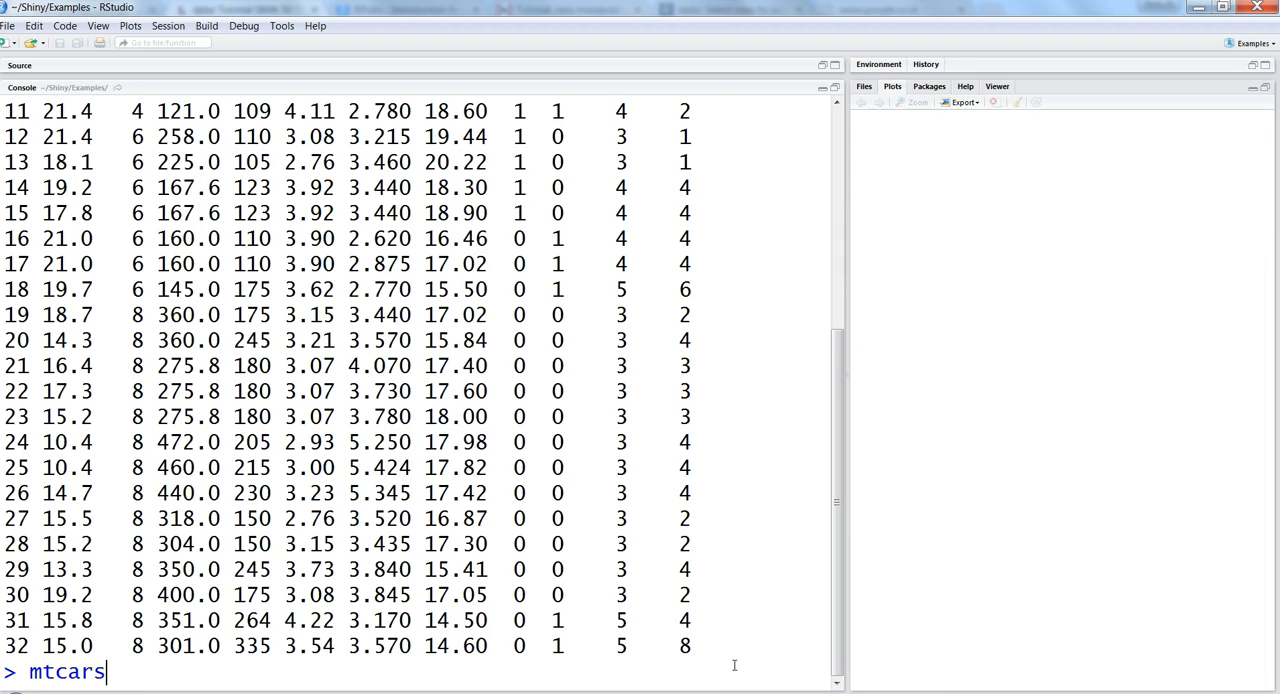
pyautogui.write('%')
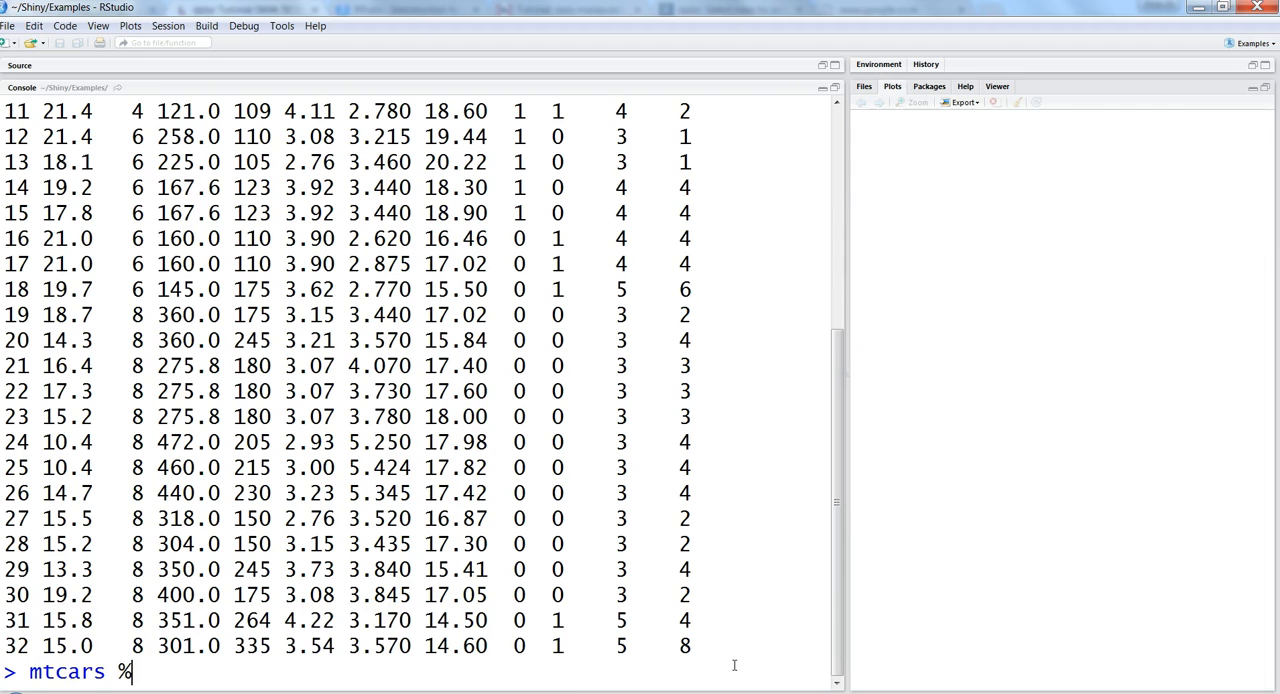
pyautogui.write('>%')
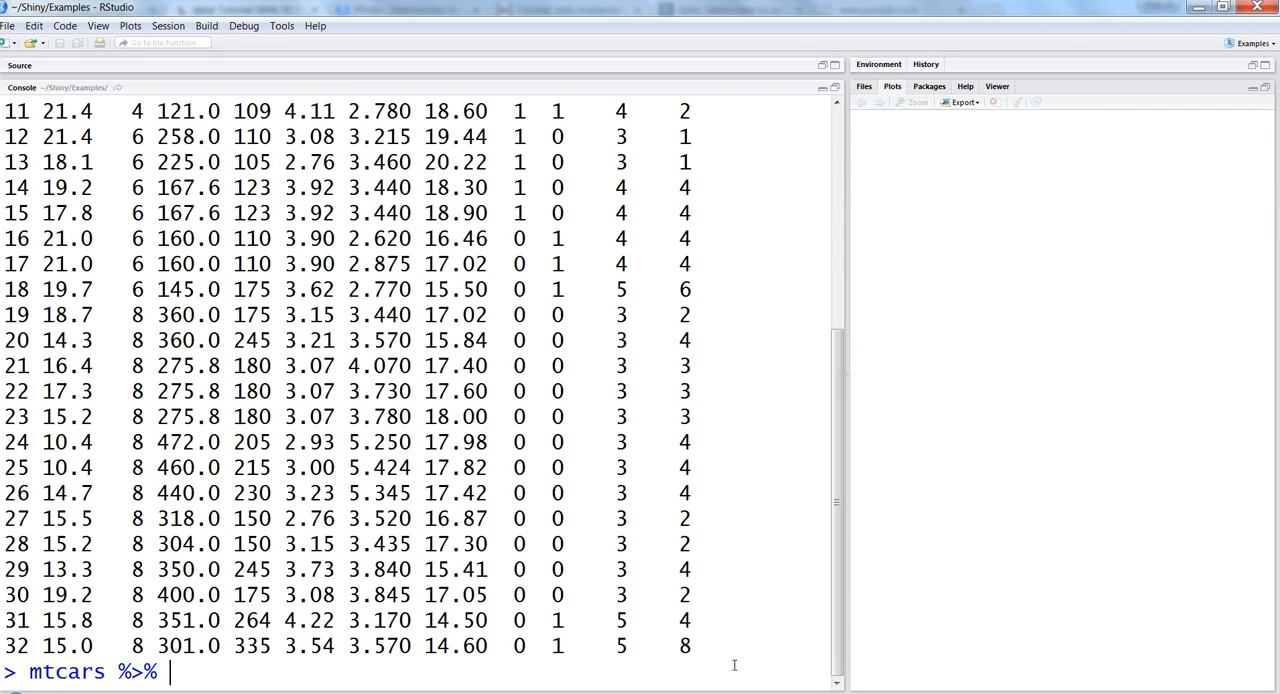
pyautogui.write('arrange(')
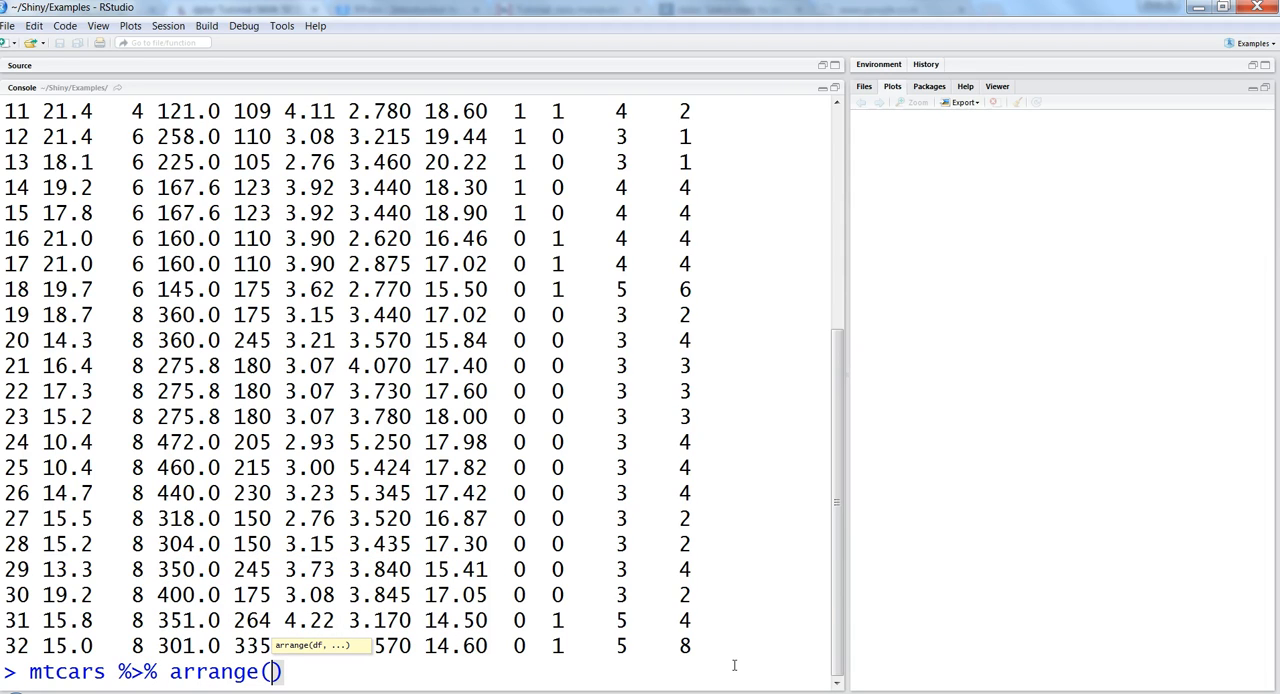
pyautogui.write('mp')
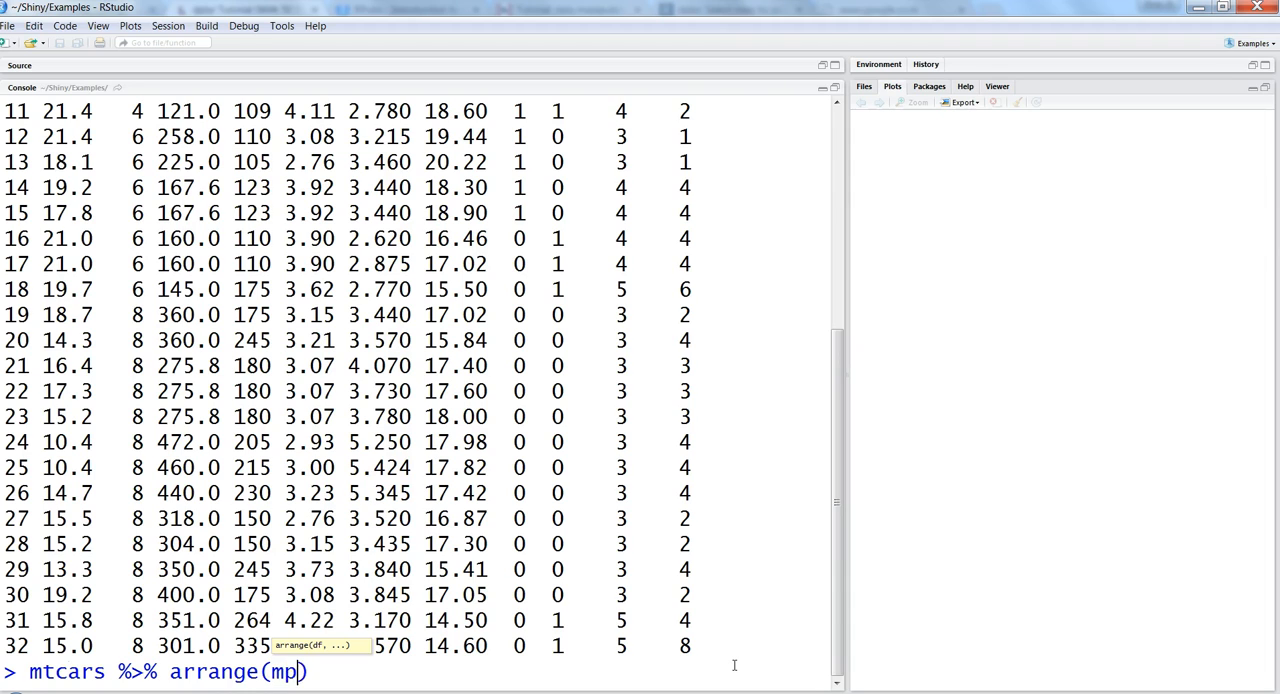
pyautogui.write('cyl,a')
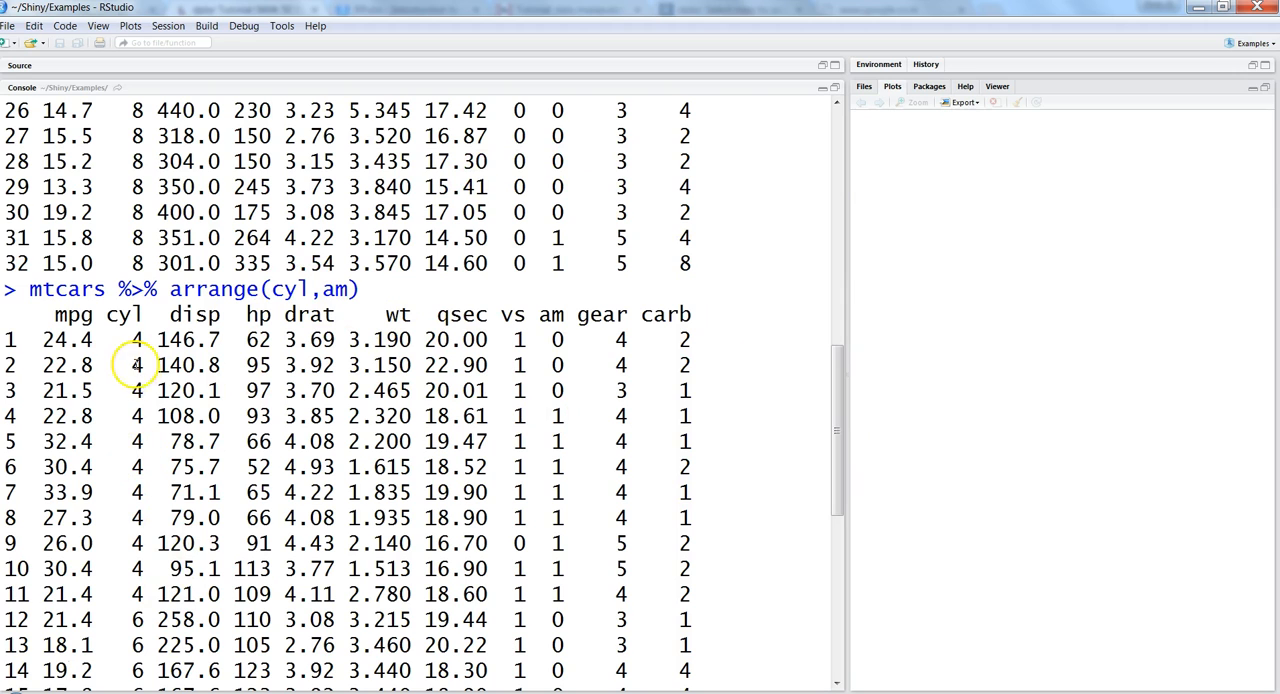
pyautogui.moveTo(781, 412)
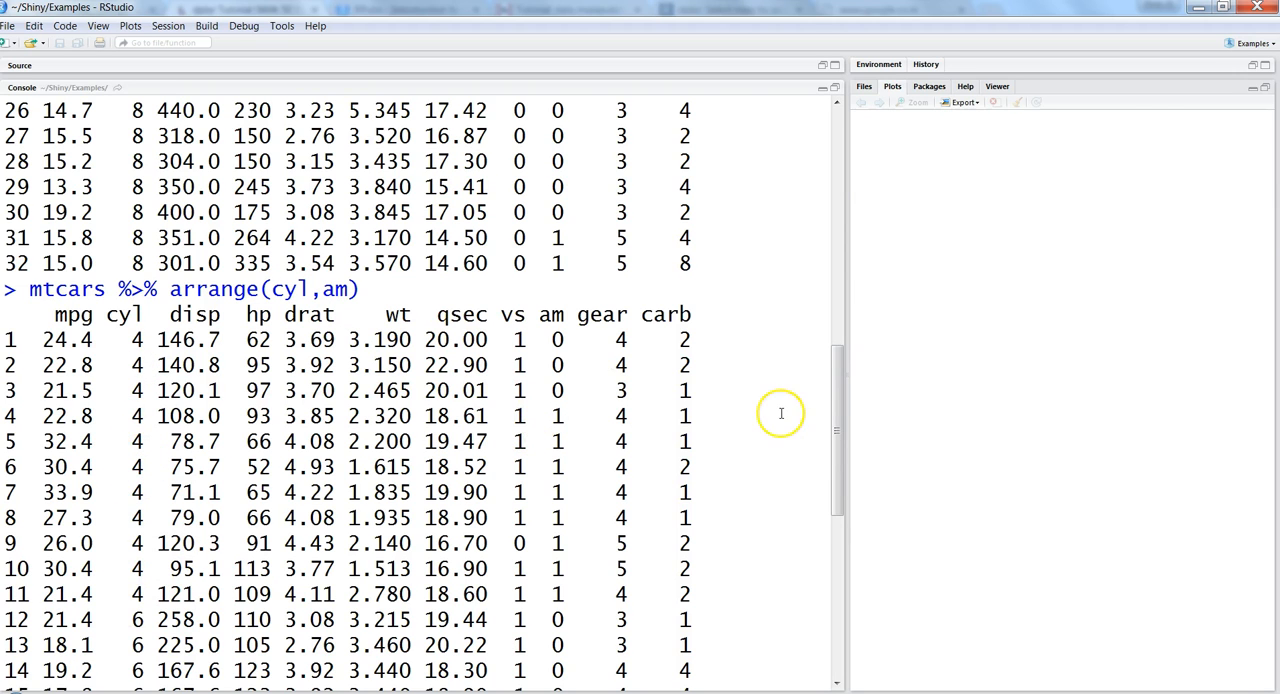
pyautogui.scroll(-3)
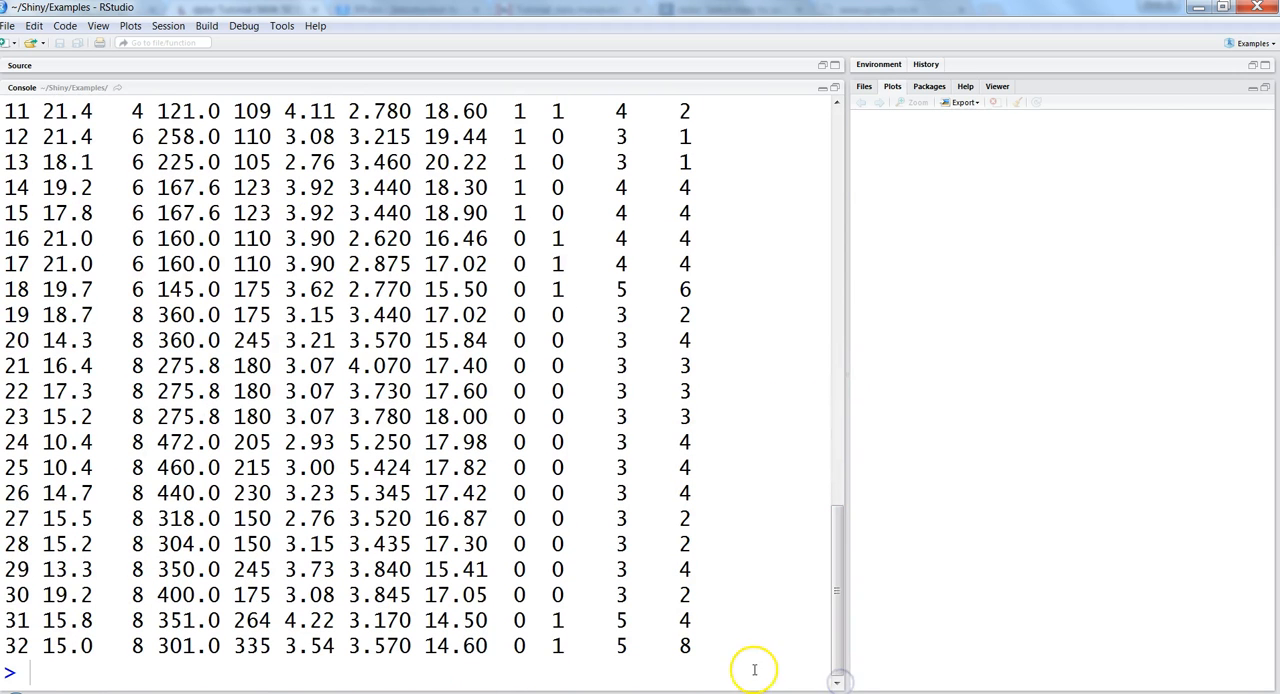
# - Run mtcars %>% arrange(desc(cyl), am) and scroll through the 8-to-4-cylinder listing
pyautogui.write('mtcars')
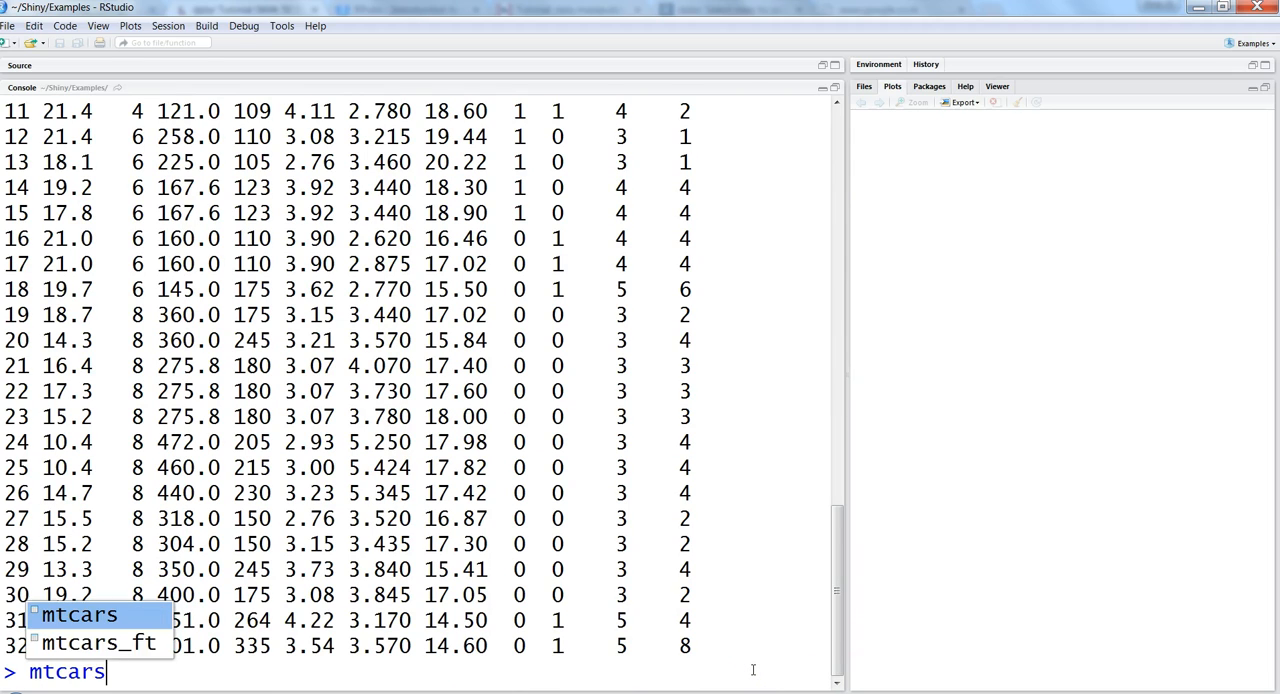
pyautogui.write('%>%')
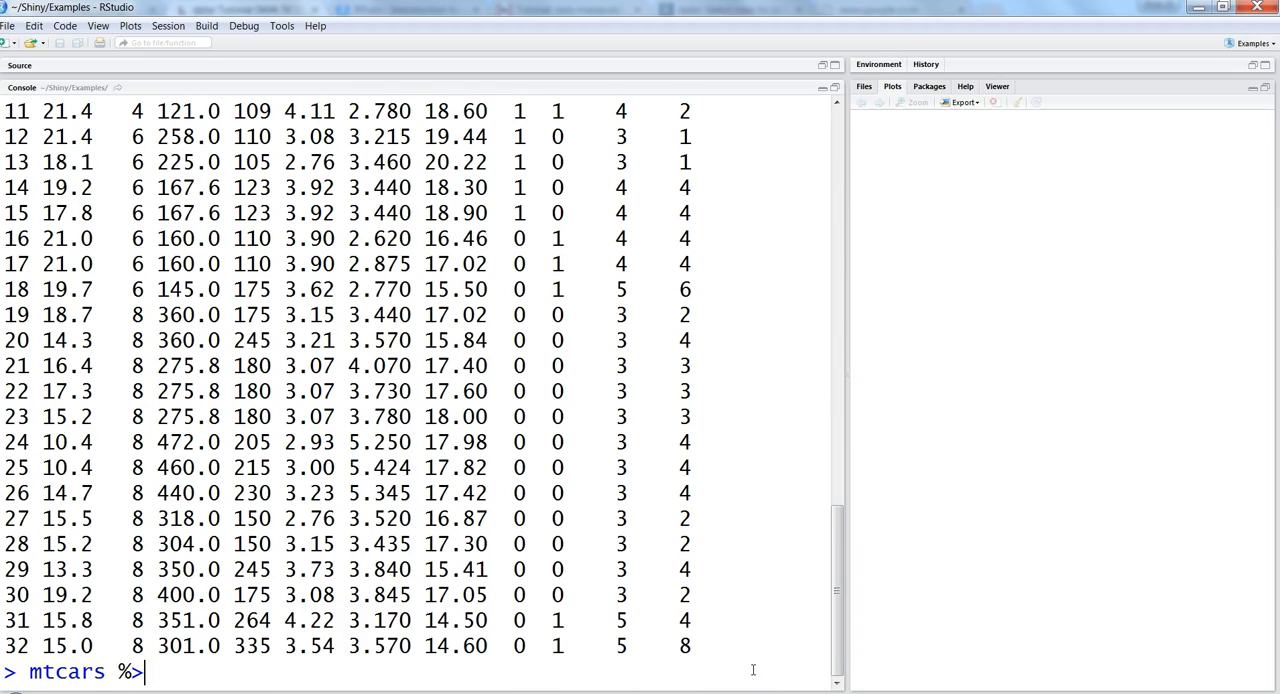
pyautogui.write('a')
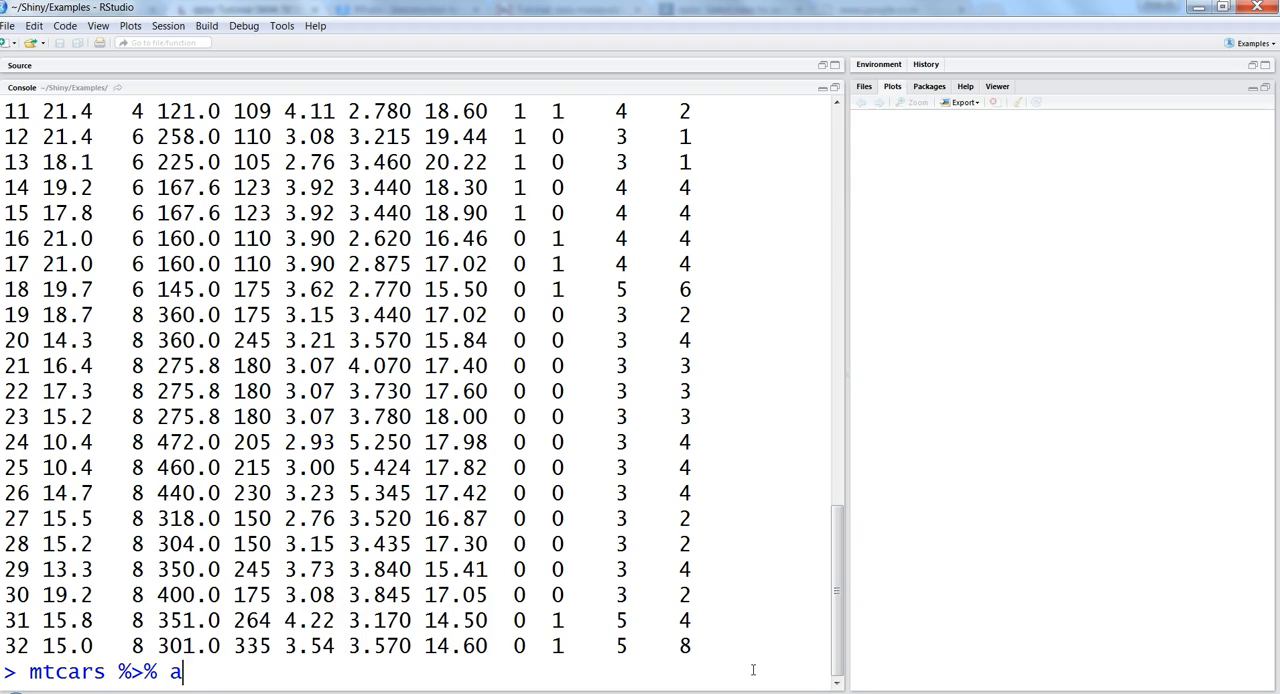
pyautogui.write('rrange()')
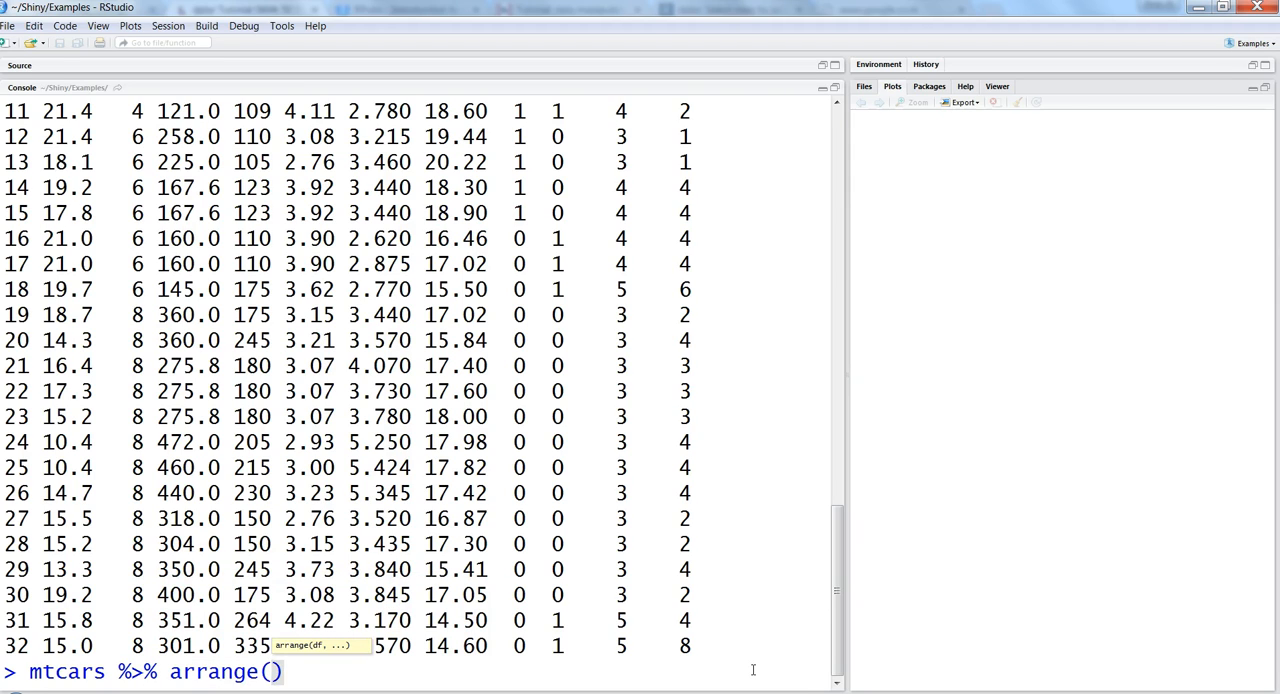
pyautogui.write('desc()')
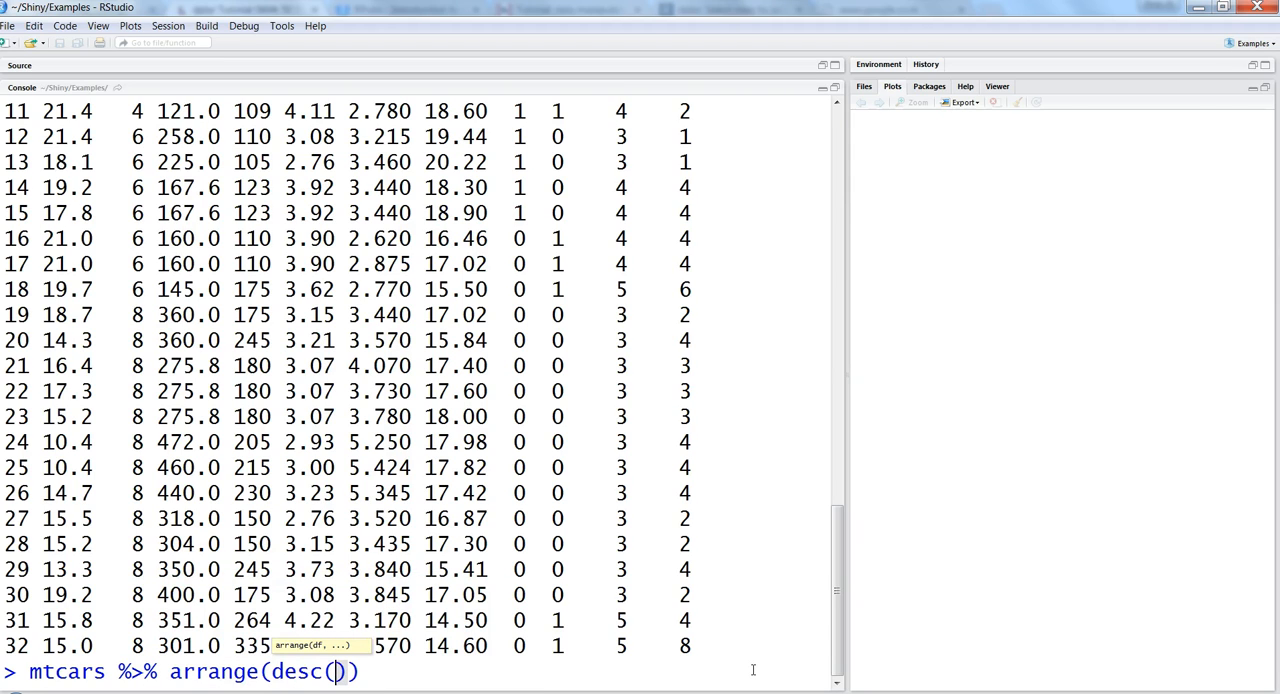
pyautogui.write('cyl')
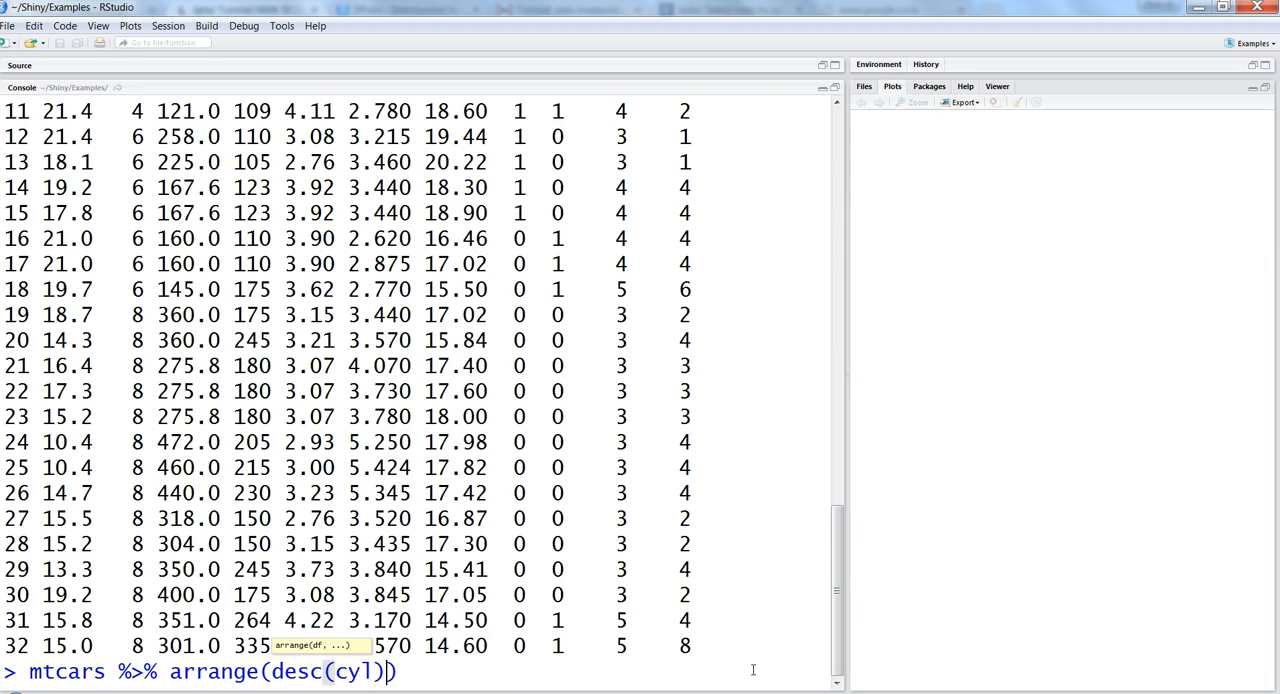
pyautogui.write(',am')
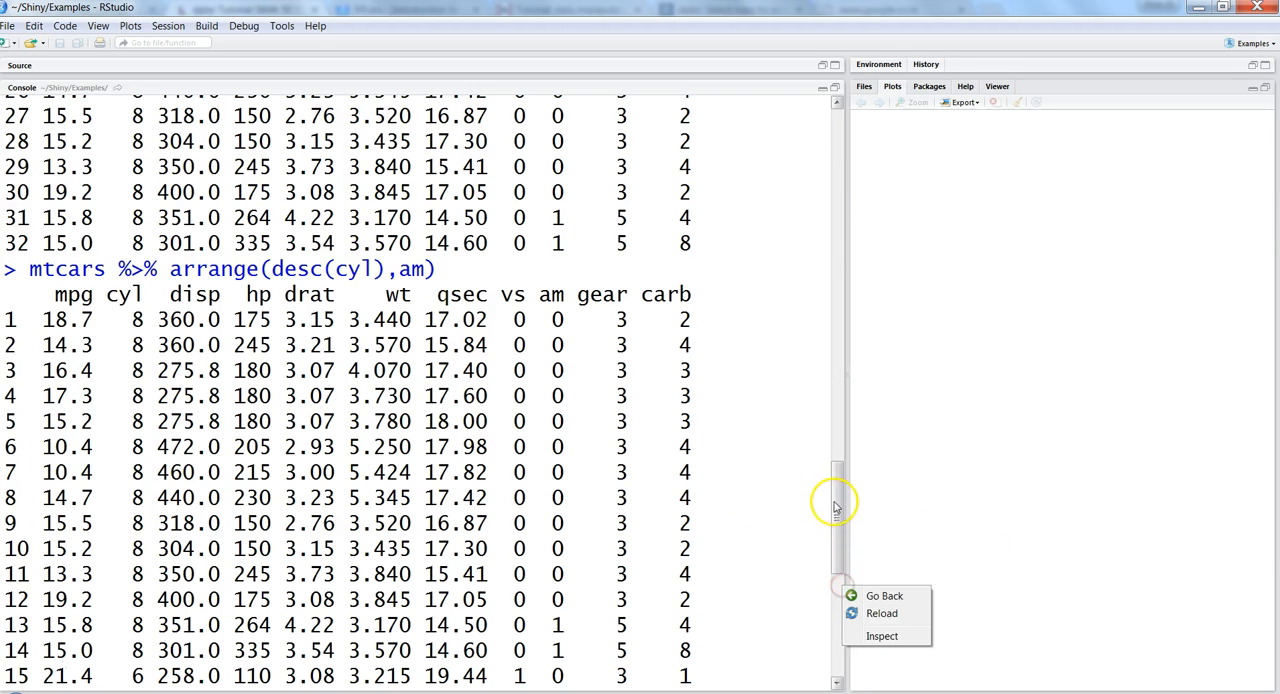
pyautogui.scroll(-3)
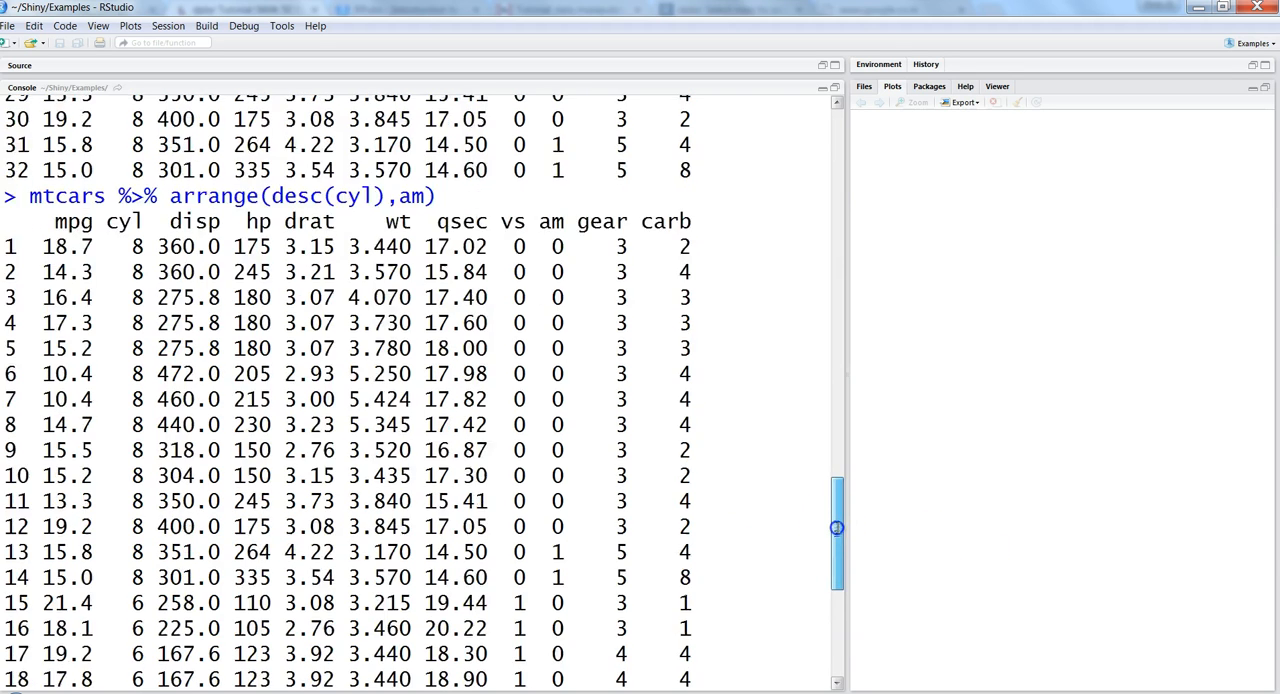
pyautogui.scroll(-3)
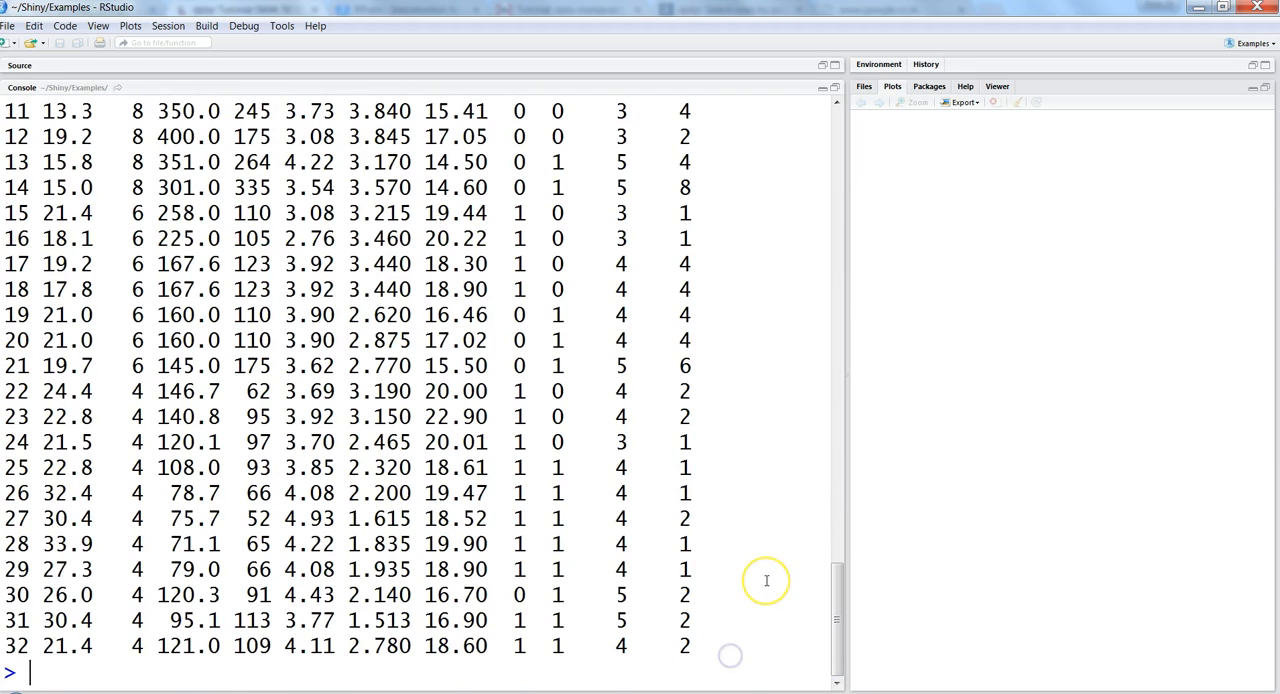
# - Run mtcars %>% select(mpg, cyl) and highlight the pipe operator in the command
pyautogui.write('mtcars')
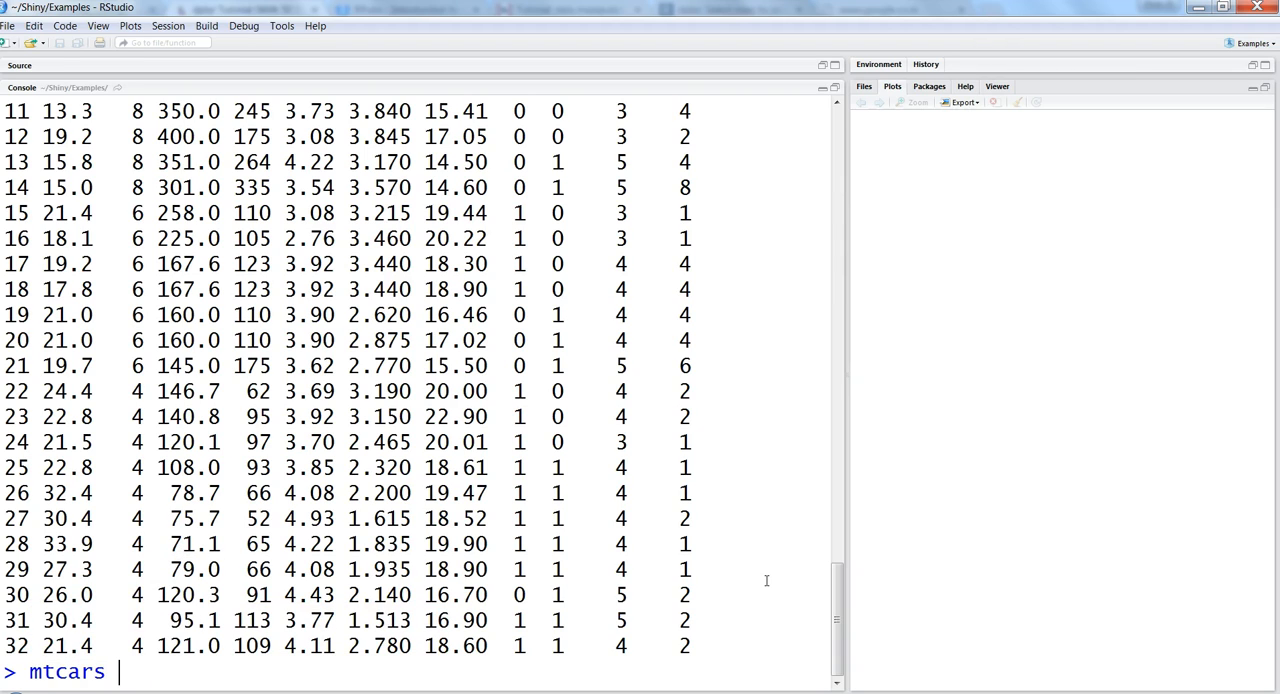
pyautogui.write('%>%')
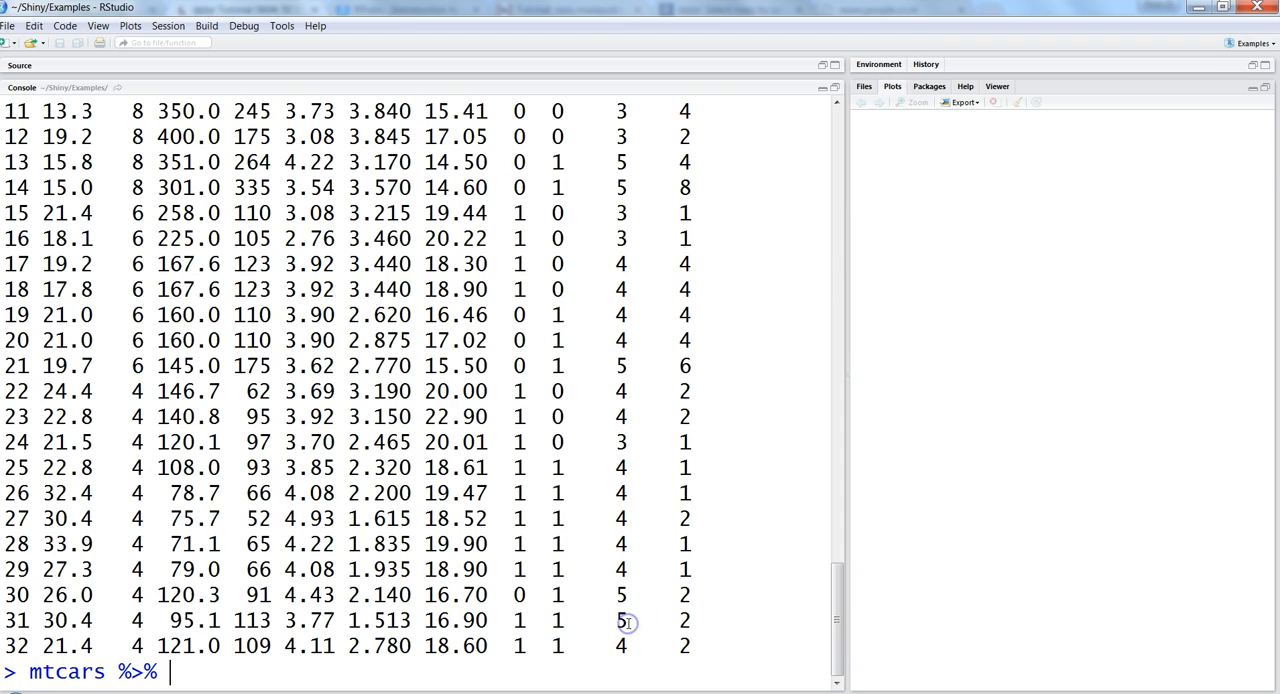
pyautogui.write('select(')
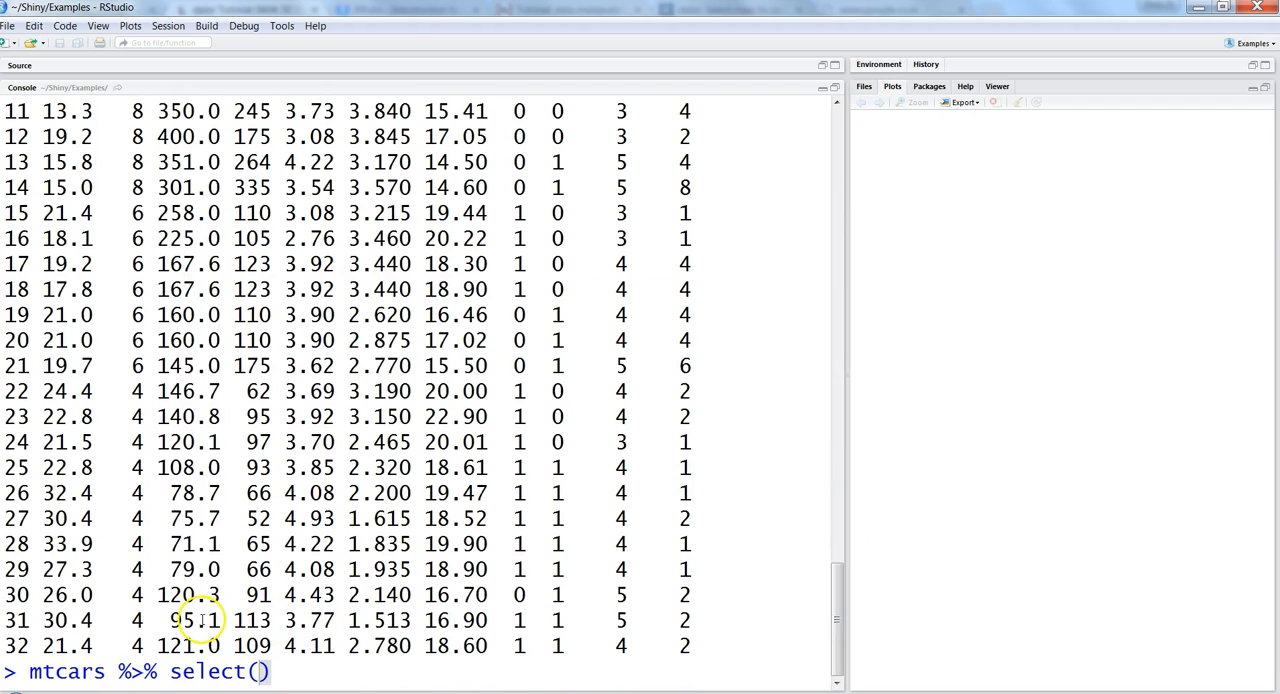
pyautogui.write('mpg, cyl')
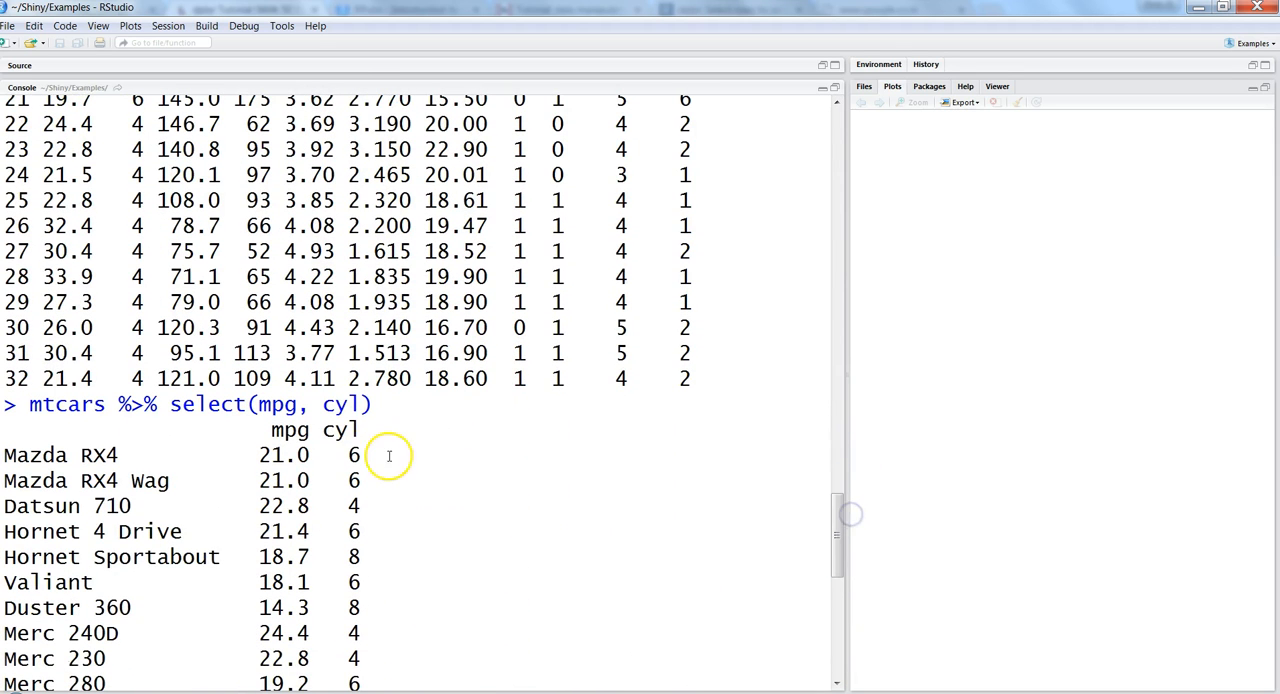
pyautogui.moveTo(395, 551)
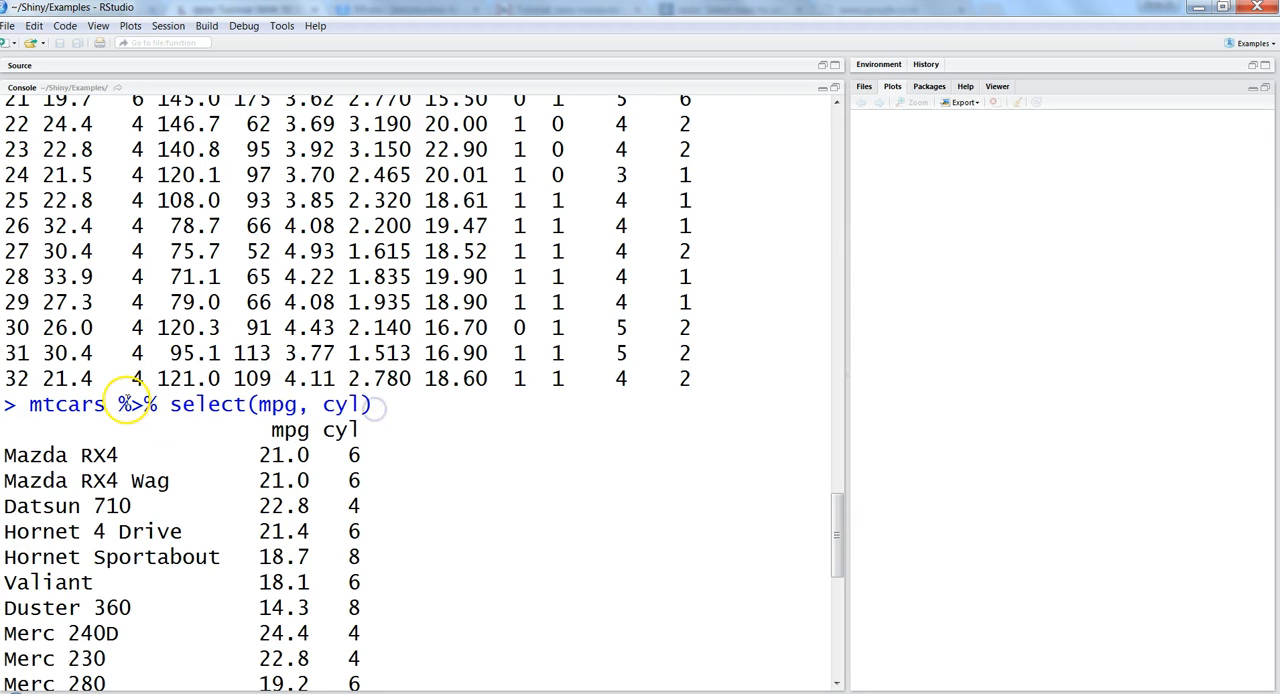
pyautogui.doubleClick(134, 404)
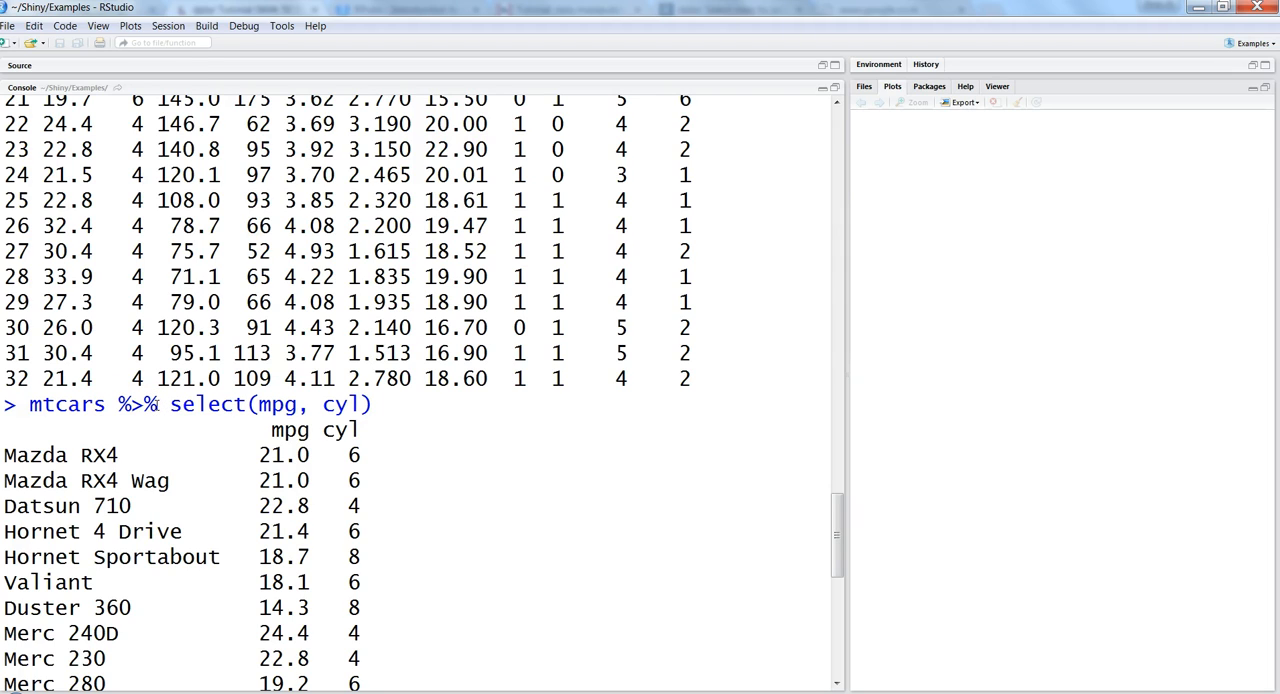
pyautogui.moveTo(170, 404); pyautogui.dragTo(340, 404)
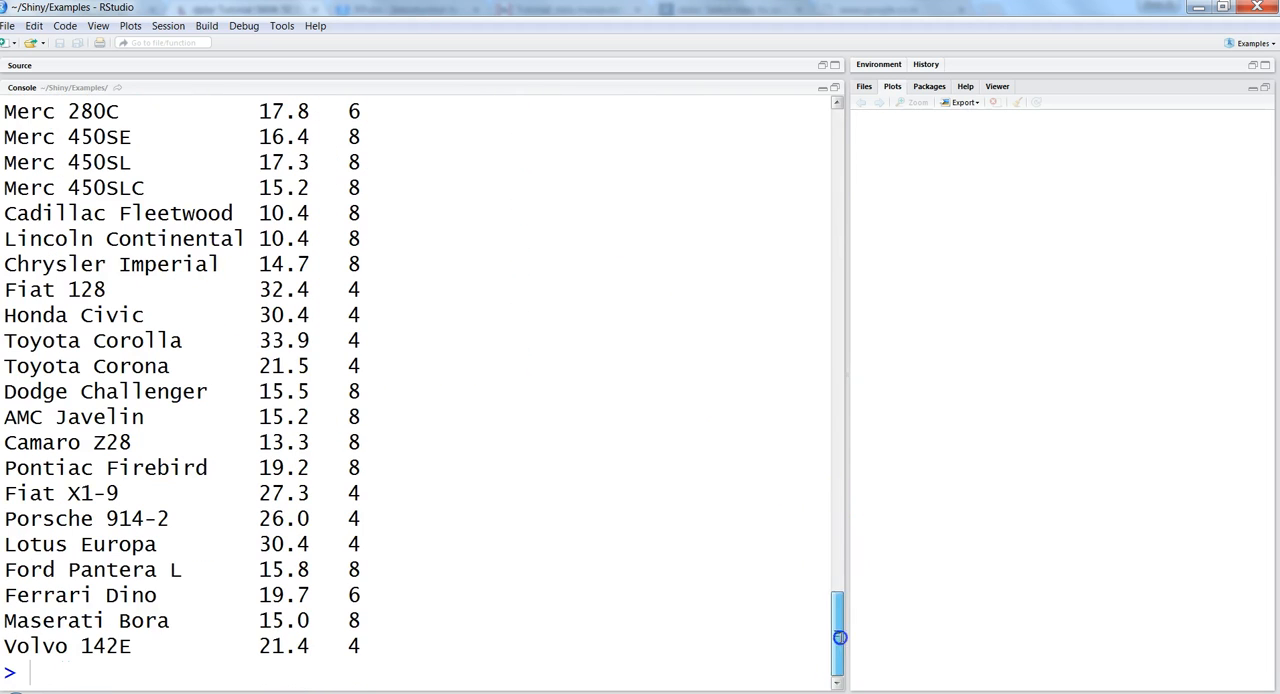
# - Run mtcars %>% select(mpg, cyl) %>% arrange(mpg) in the console
pyautogui.write('mtcars %>% select(mpg, cyl)')
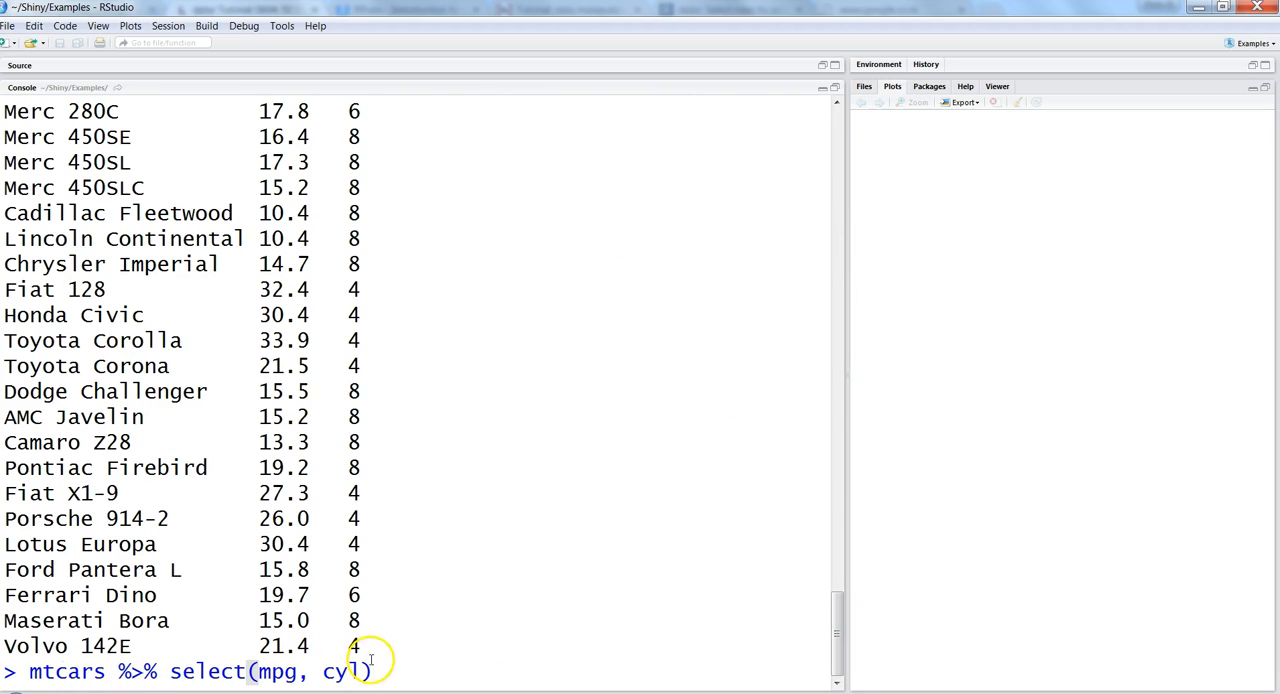
pyautogui.write('%>%')
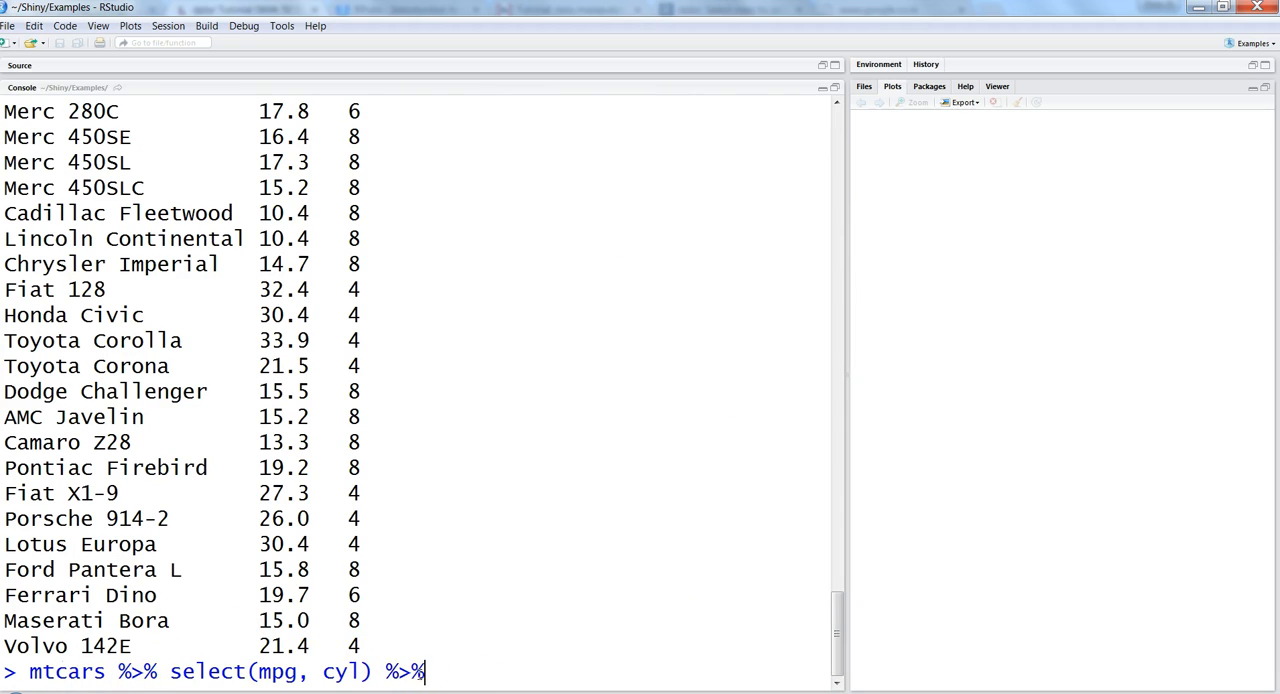
pyautogui.write('arrange()')
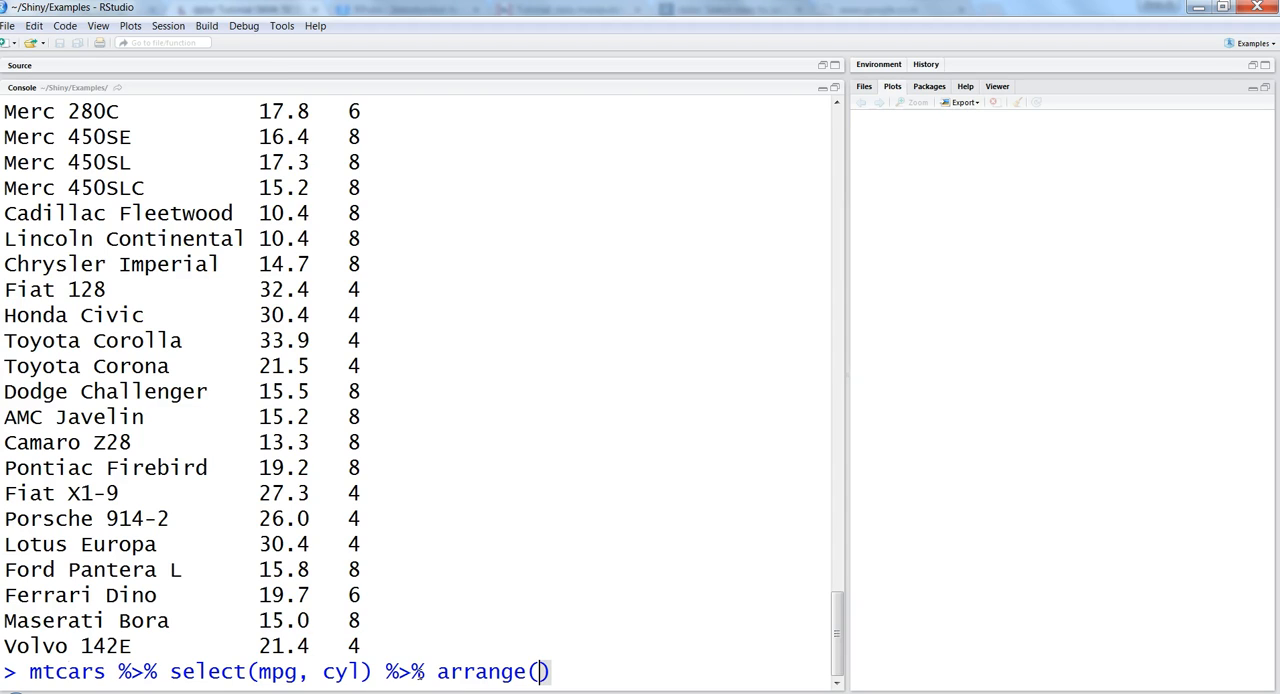
pyautogui.write('mpg')
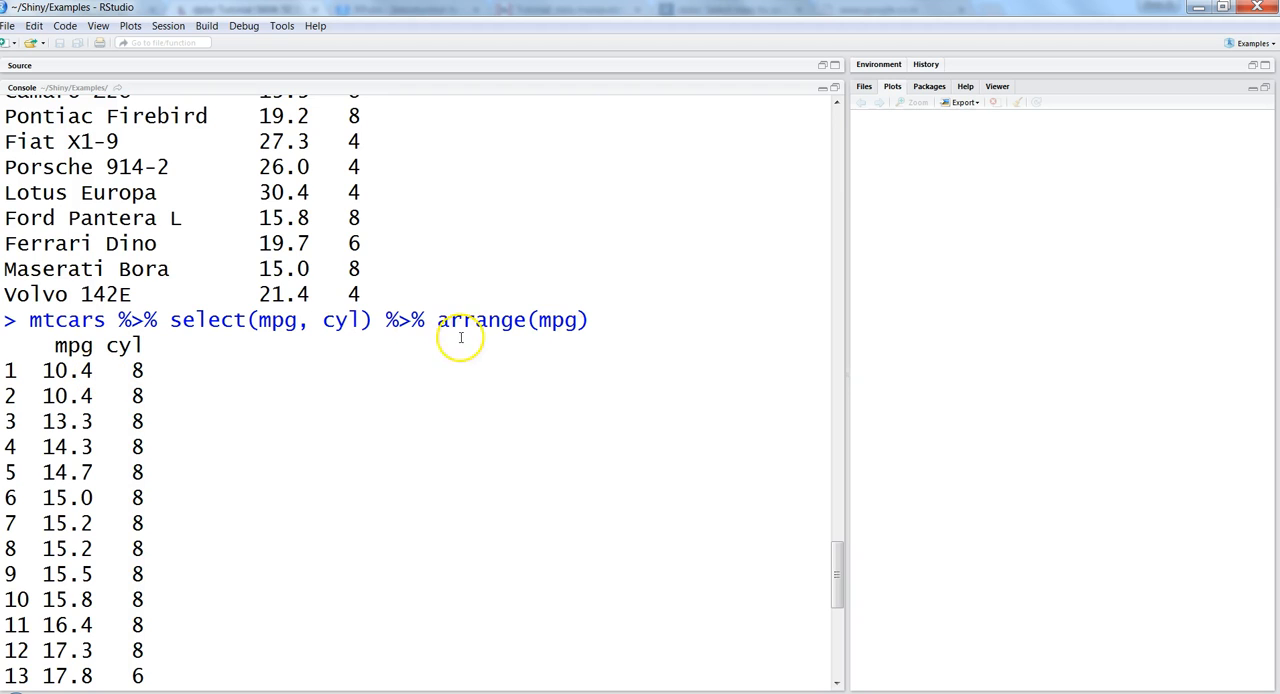
# - Highlight parts of the command, including the arrange step and the mtcars dataset name
pyautogui.doubleClick(480, 320)
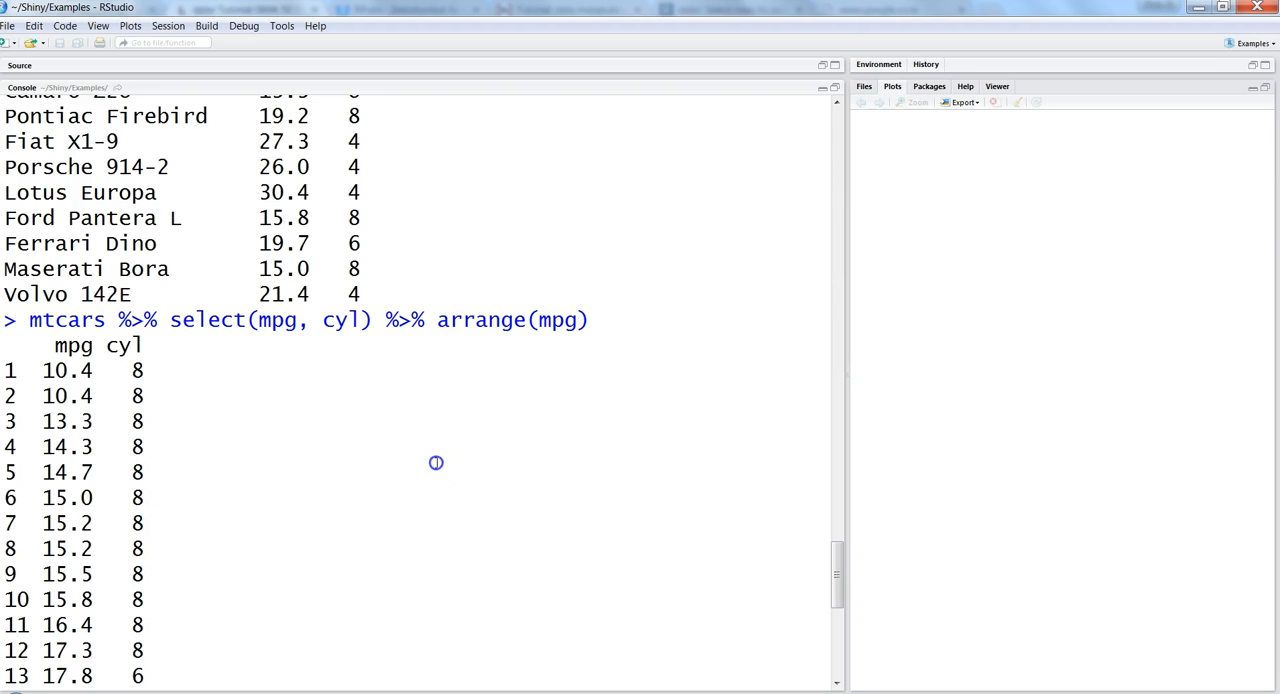
pyautogui.moveTo(436, 462)
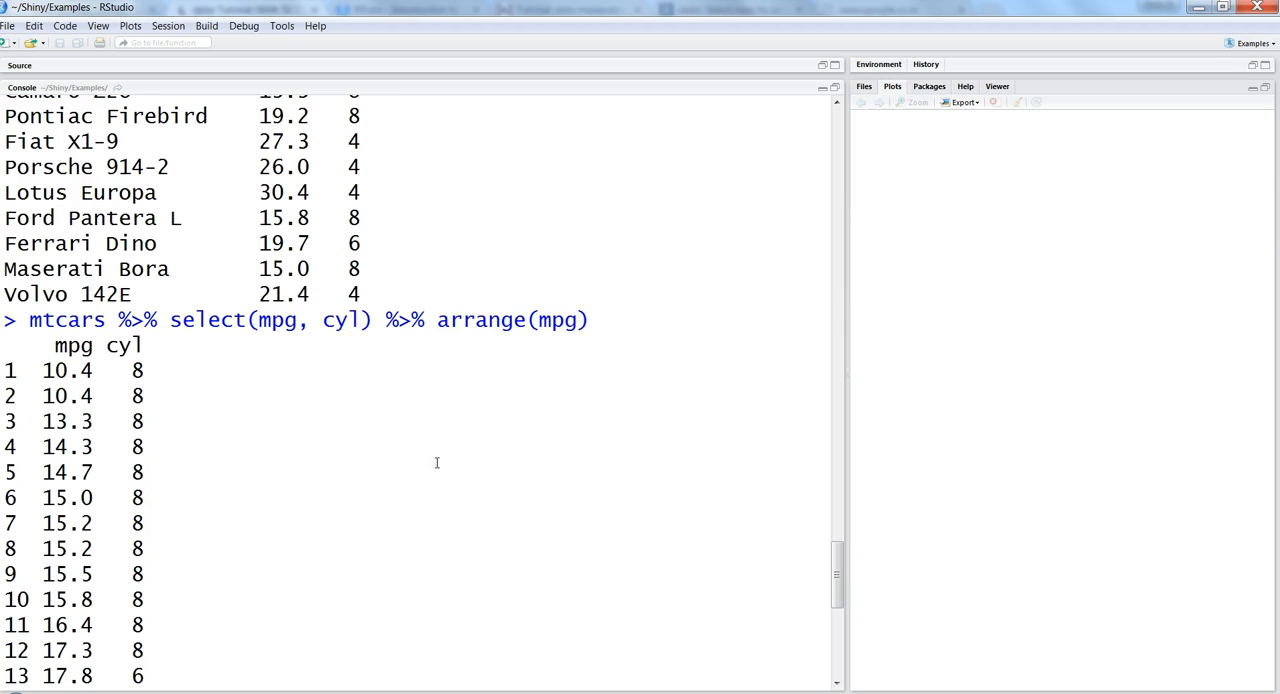
pyautogui.moveTo(447, 320); pyautogui.dragTo(578, 320)
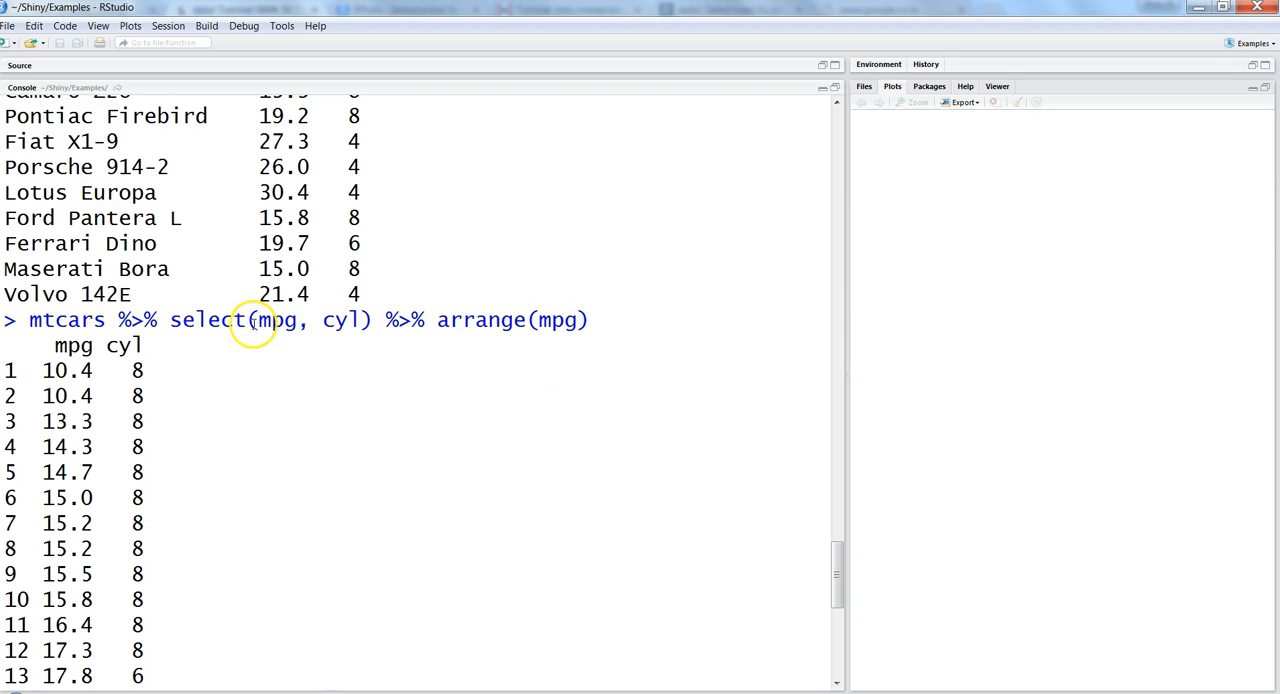
pyautogui.moveTo(258, 320); pyautogui.dragTo(355, 320)
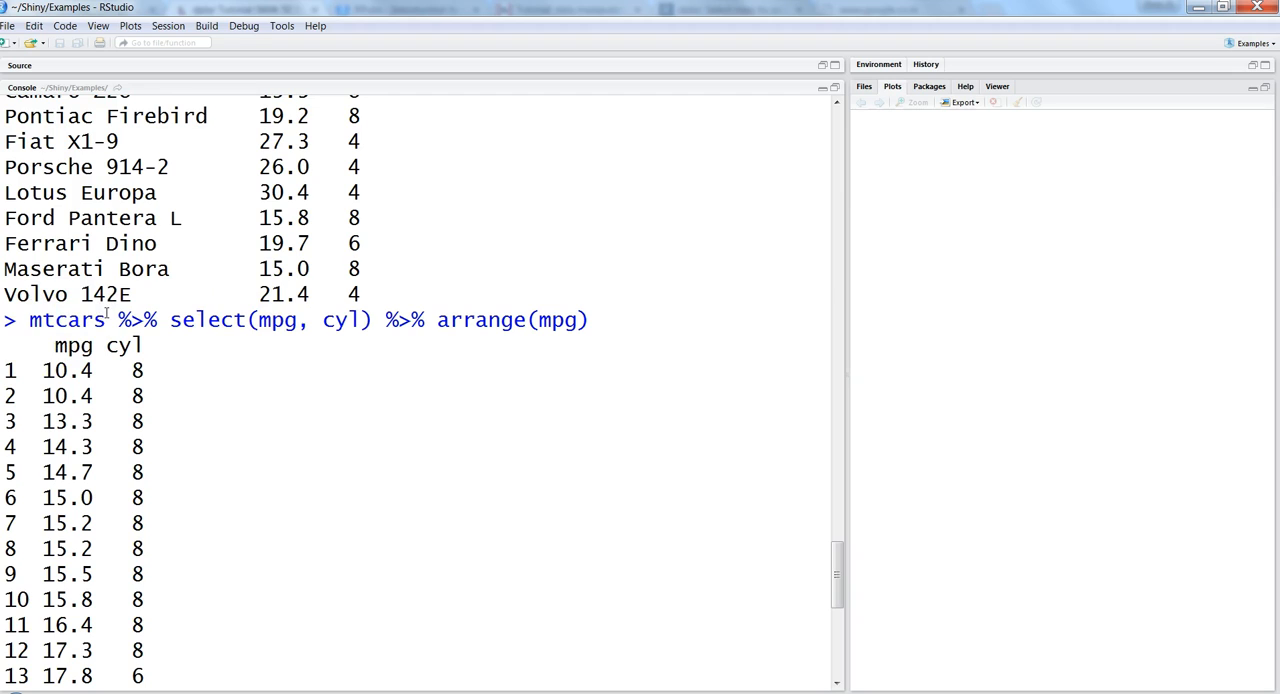
pyautogui.doubleClick(66, 320)
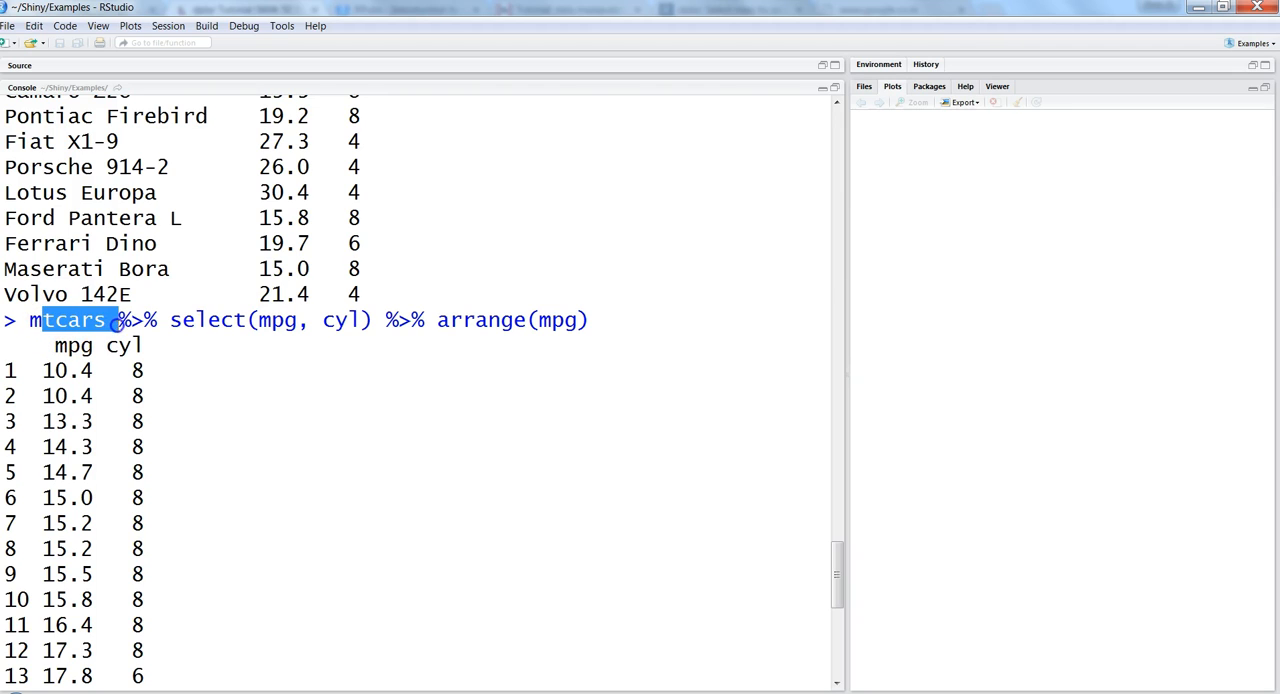